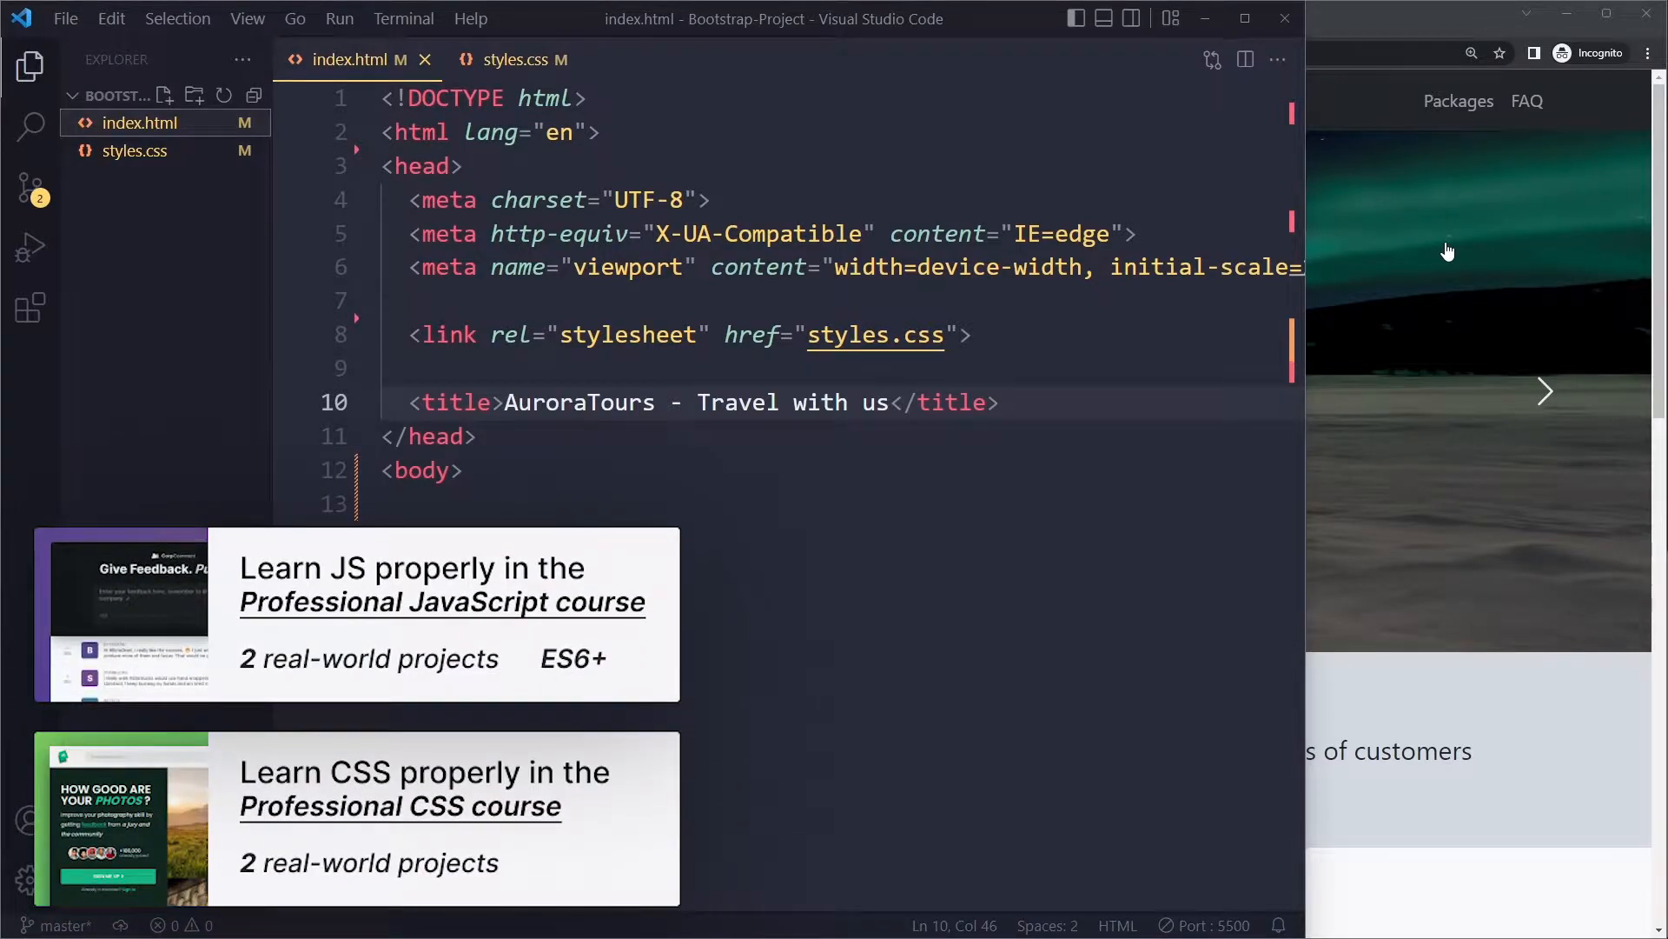
Step: Search 'bootstrap docs', visit the v5.0 introduction result and land on the getbootstrap.com home page
left_click(29, 64)
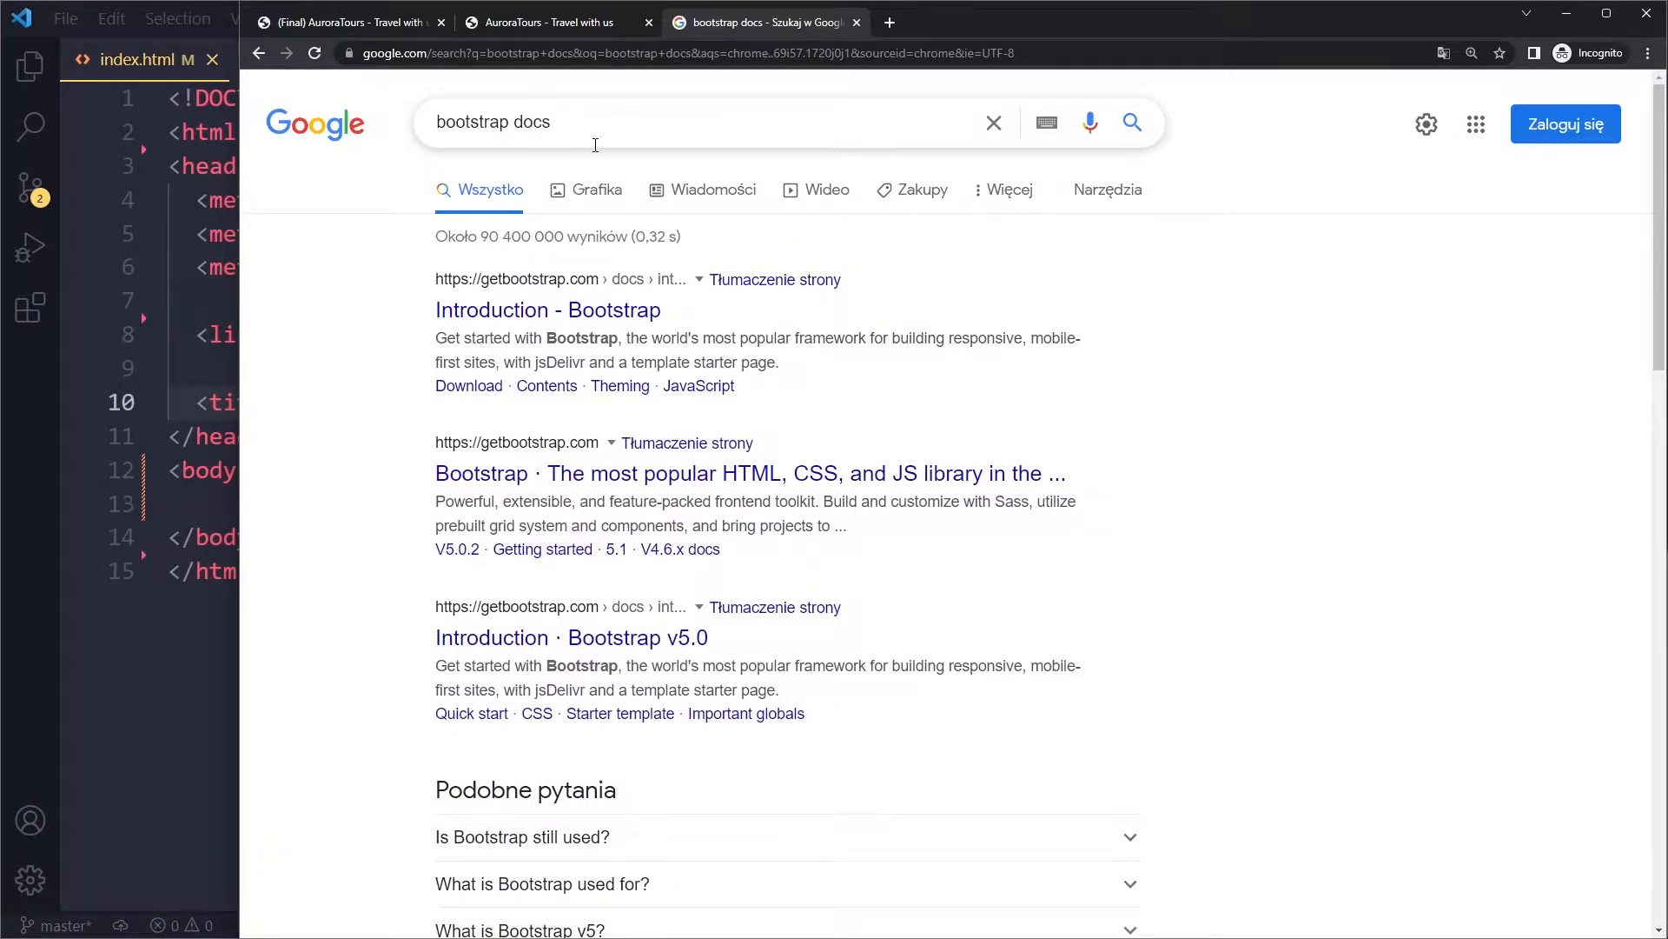
mouse_move(605, 386)
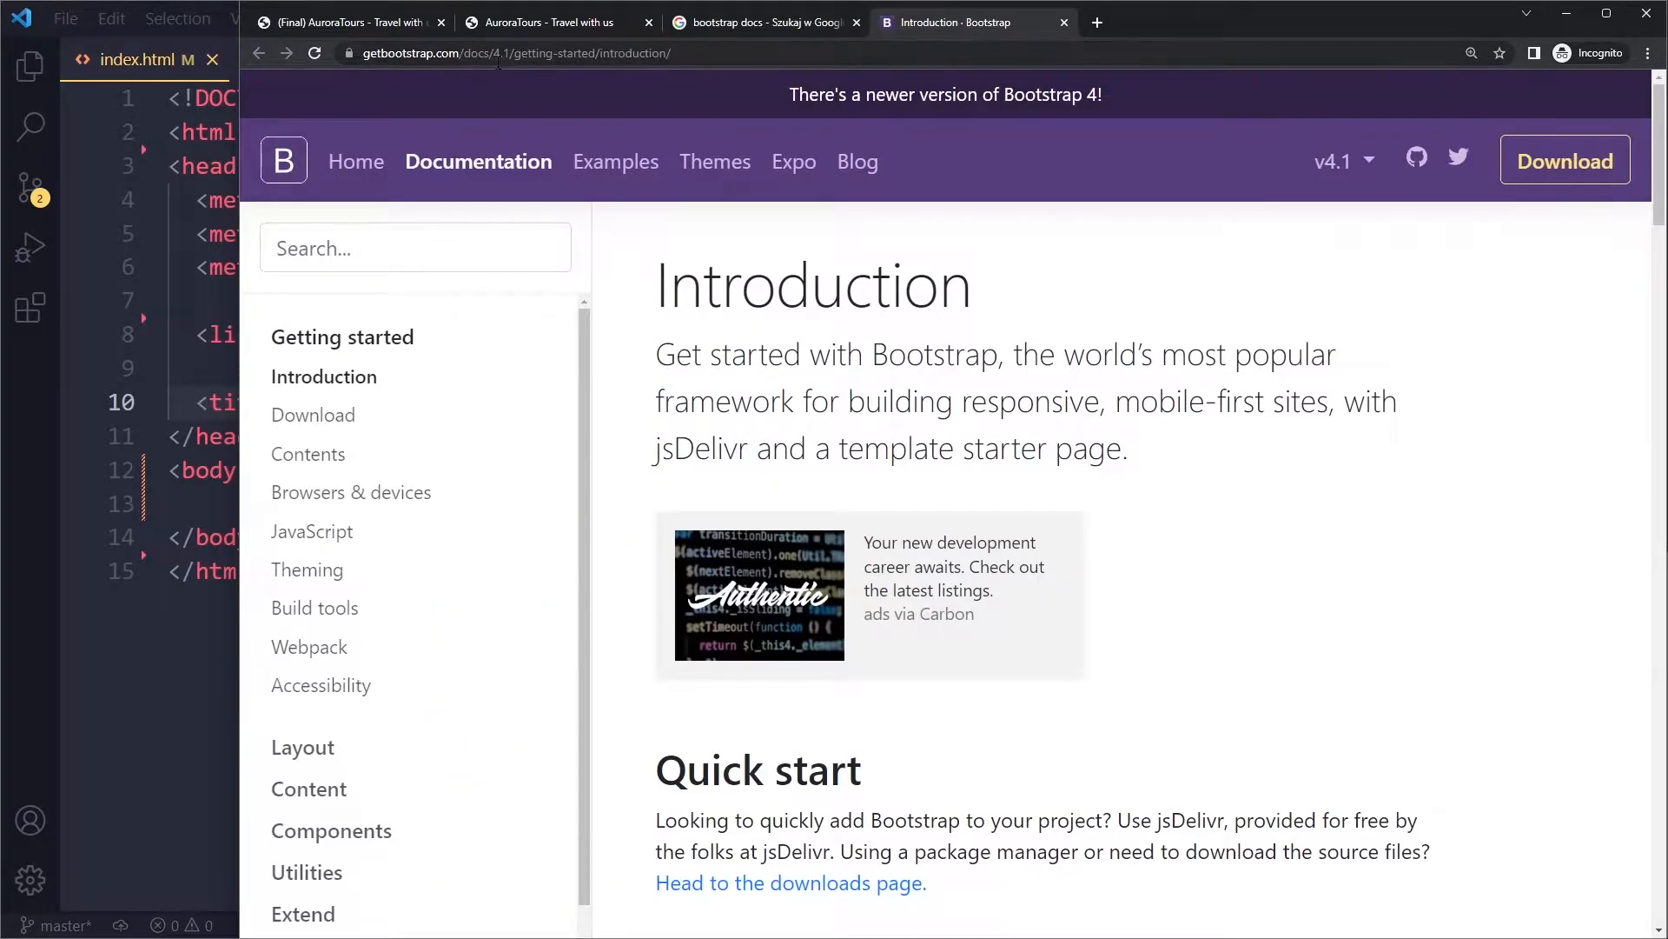
left_click(1062, 21)
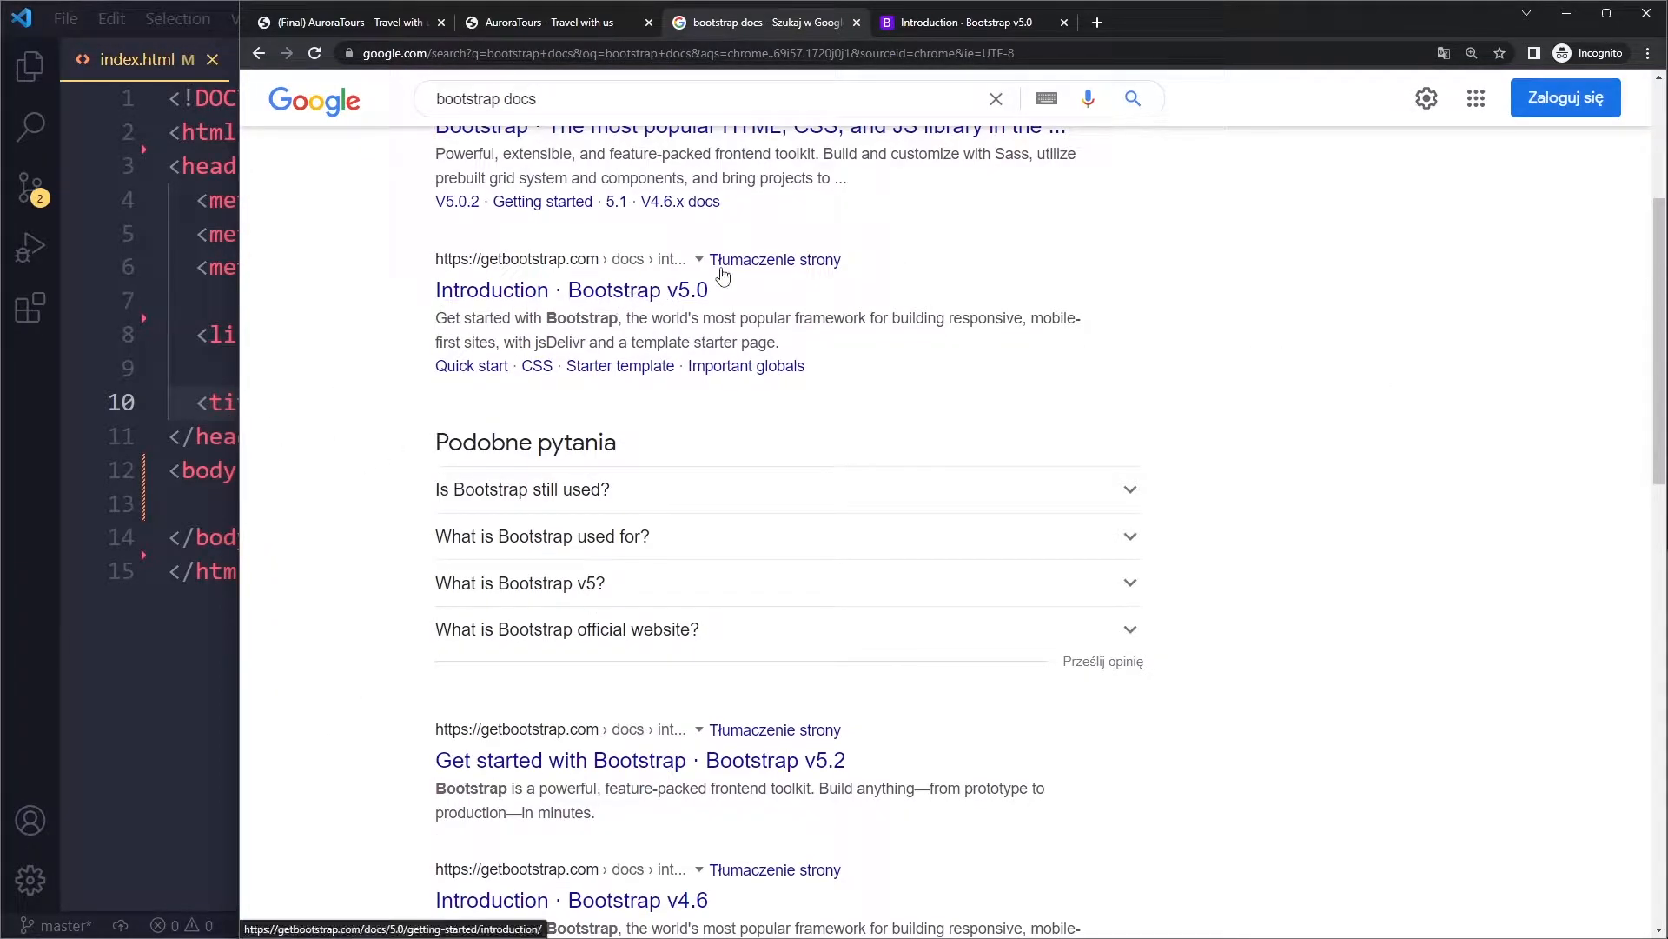
left_click(570, 291)
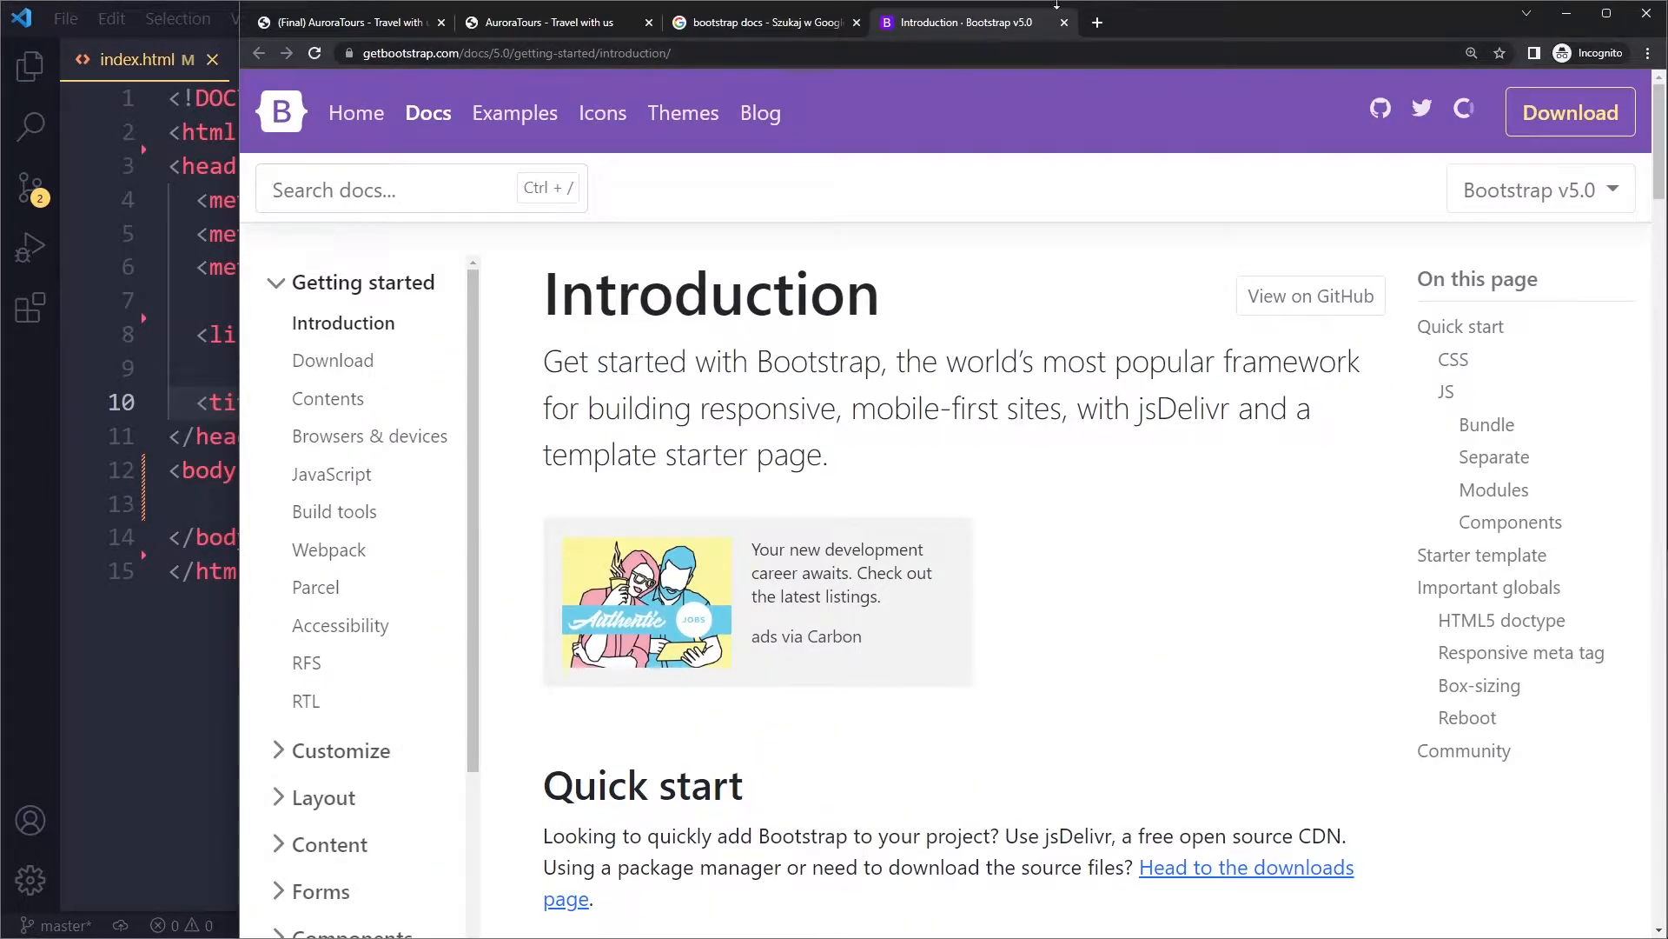
left_click(1064, 20)
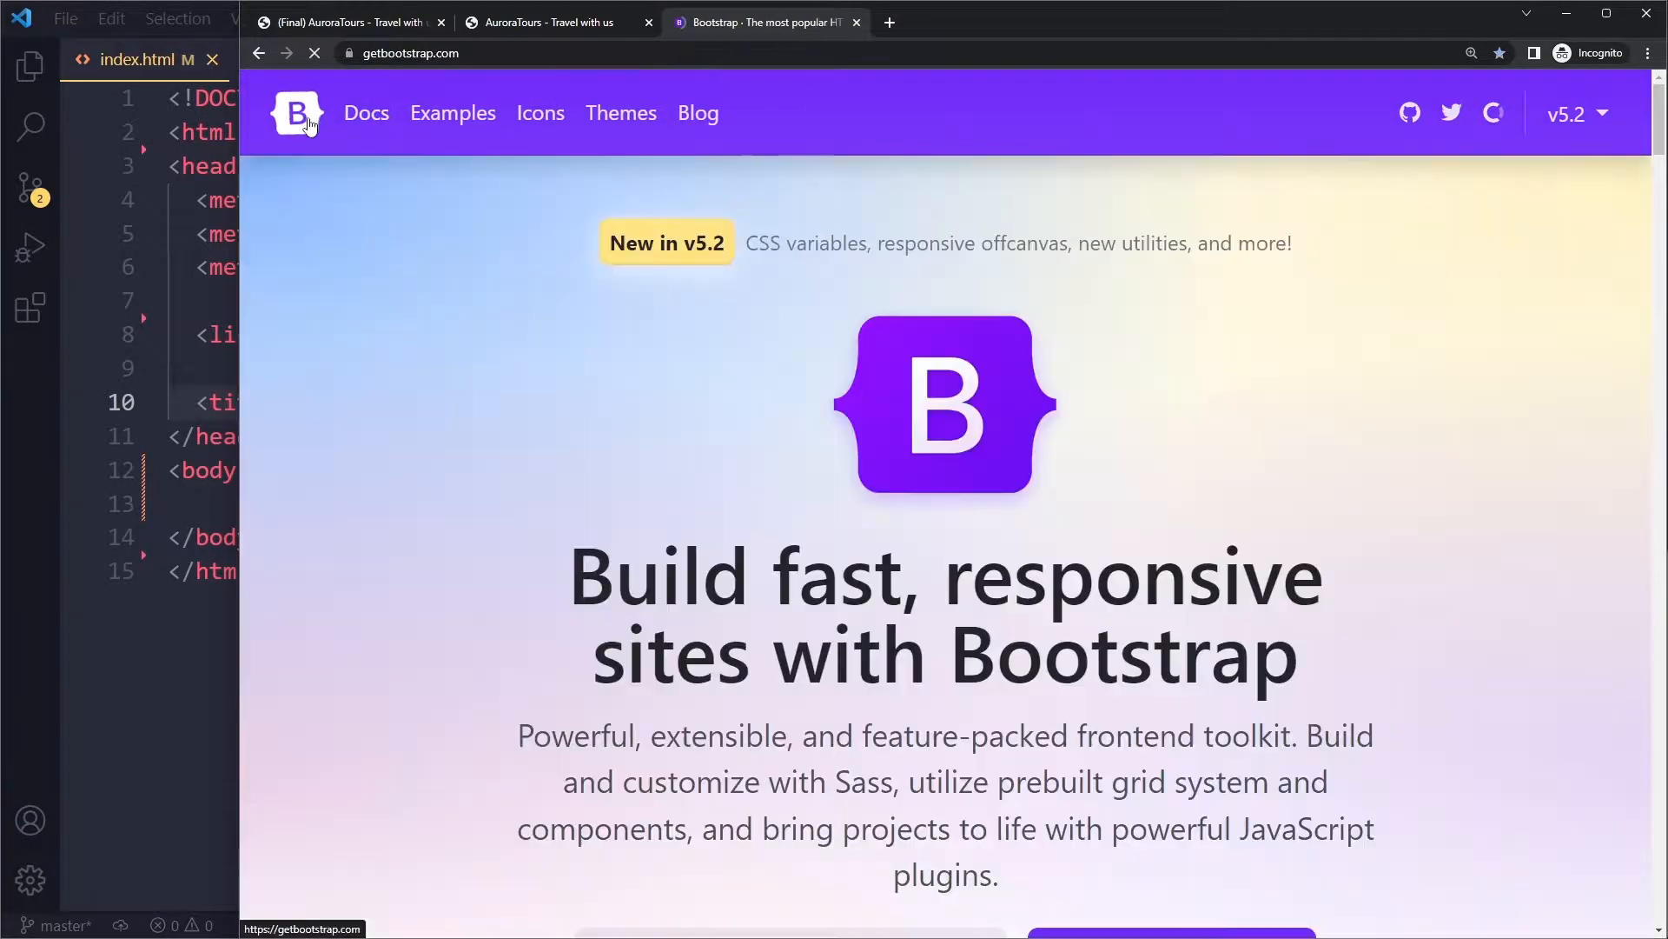
Step: Scroll to the 'Include via CDN' snippets, then switch to the finished AuroraTours demo tab
scroll("down", 3)
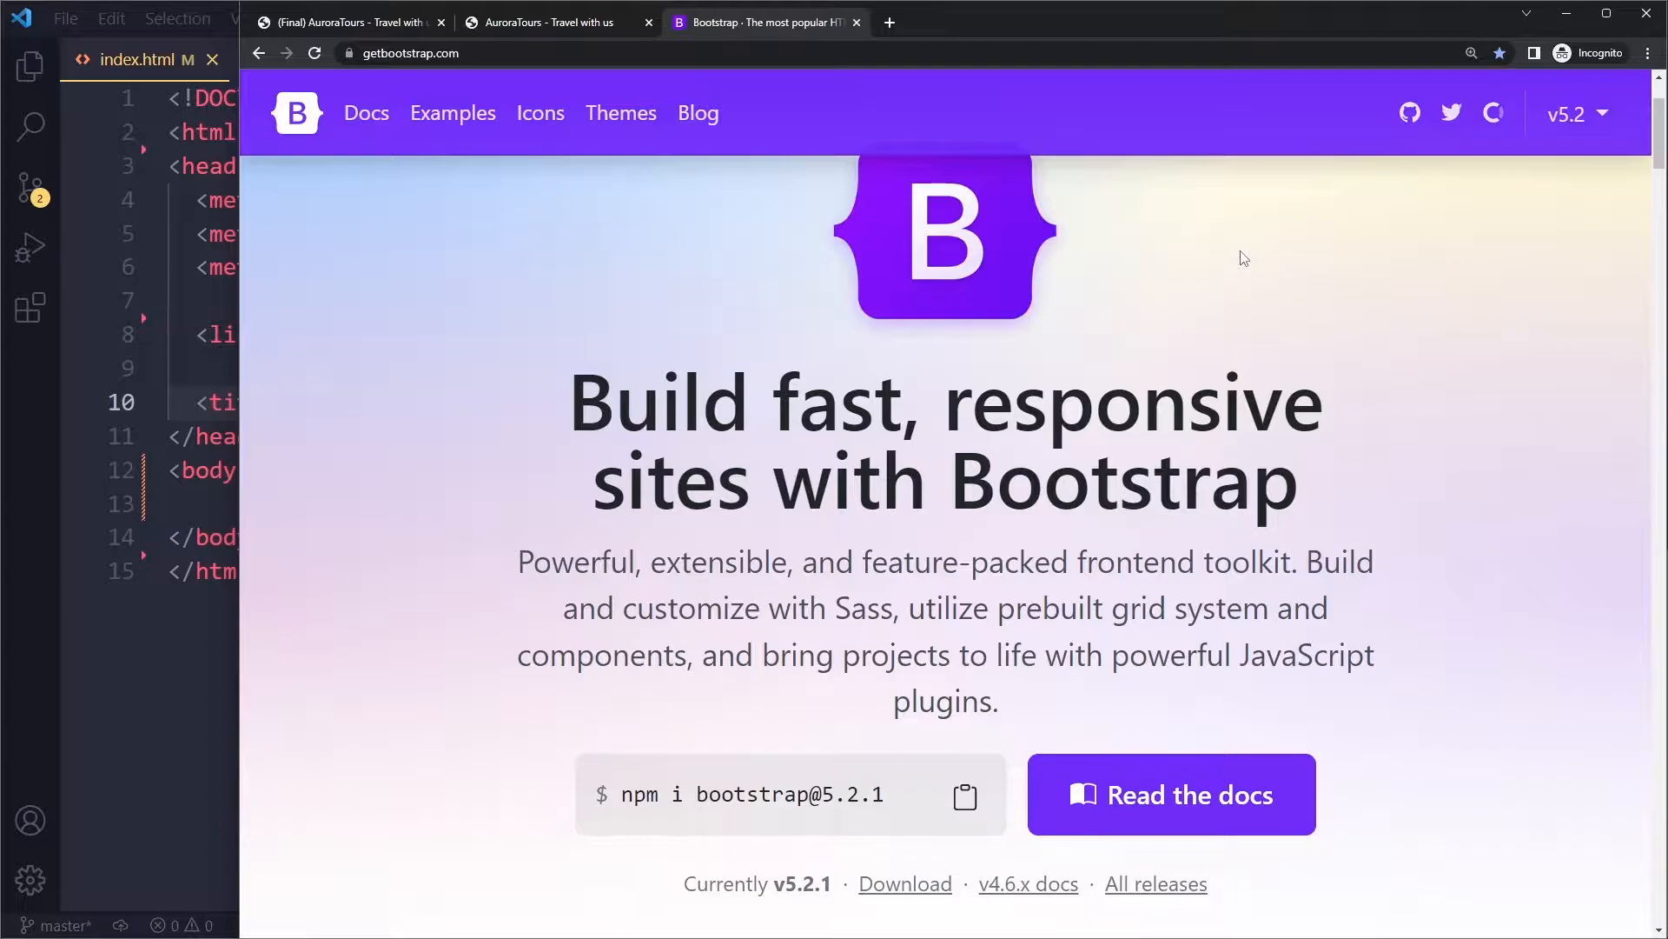
scroll("down", 3)
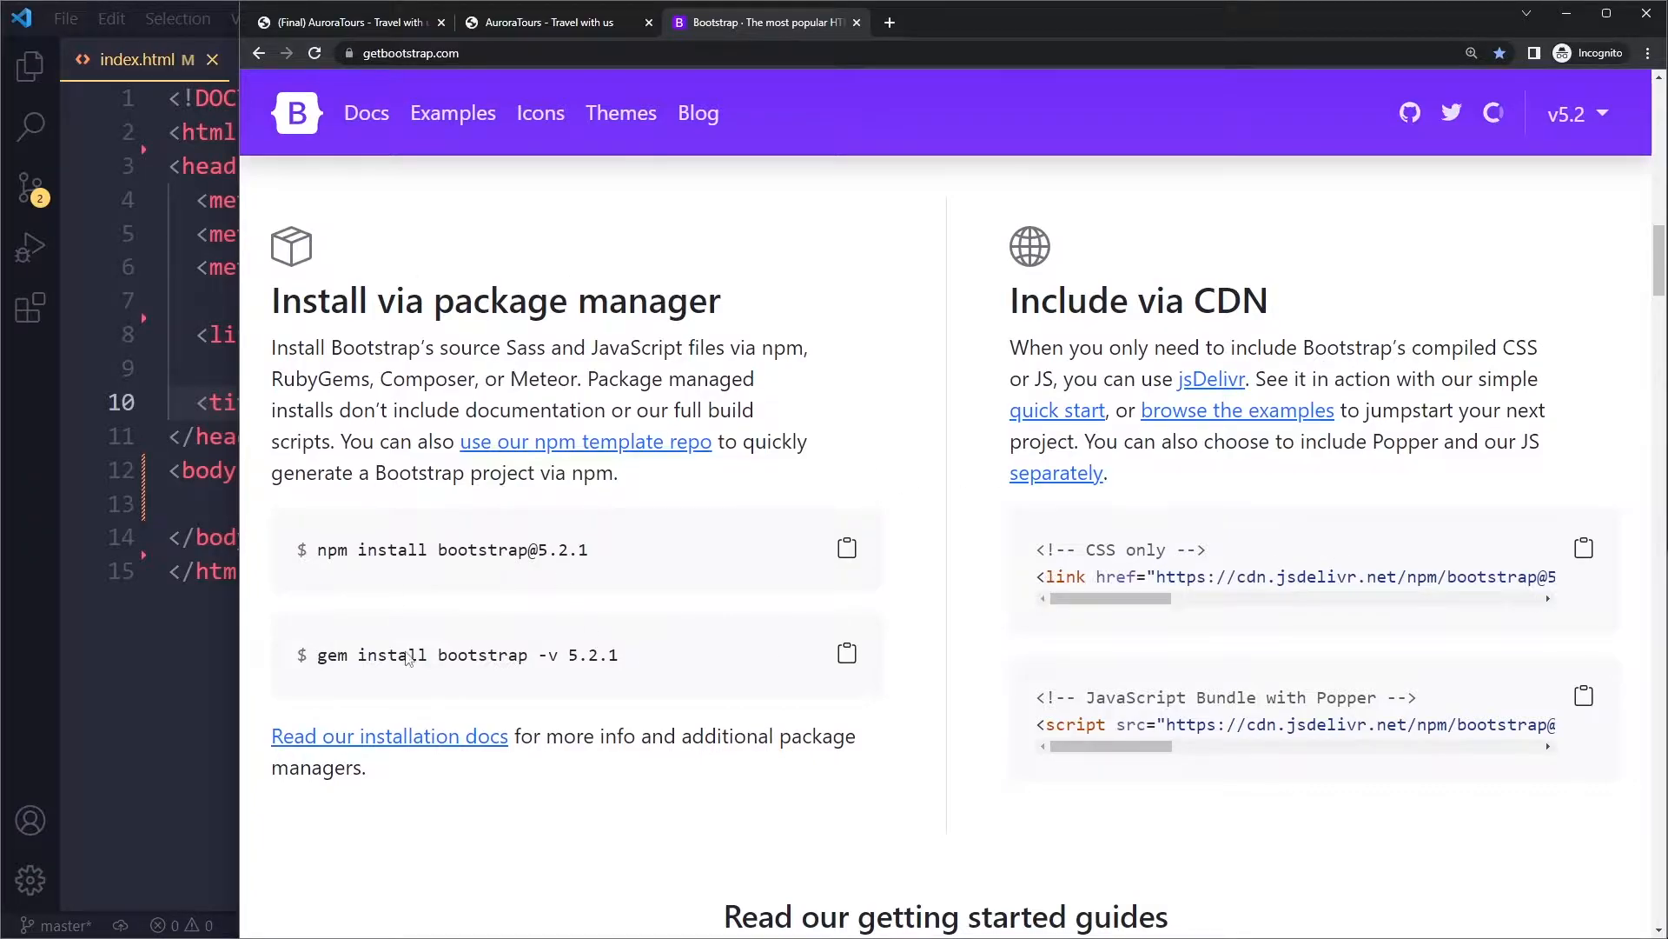
mouse_move(540, 339)
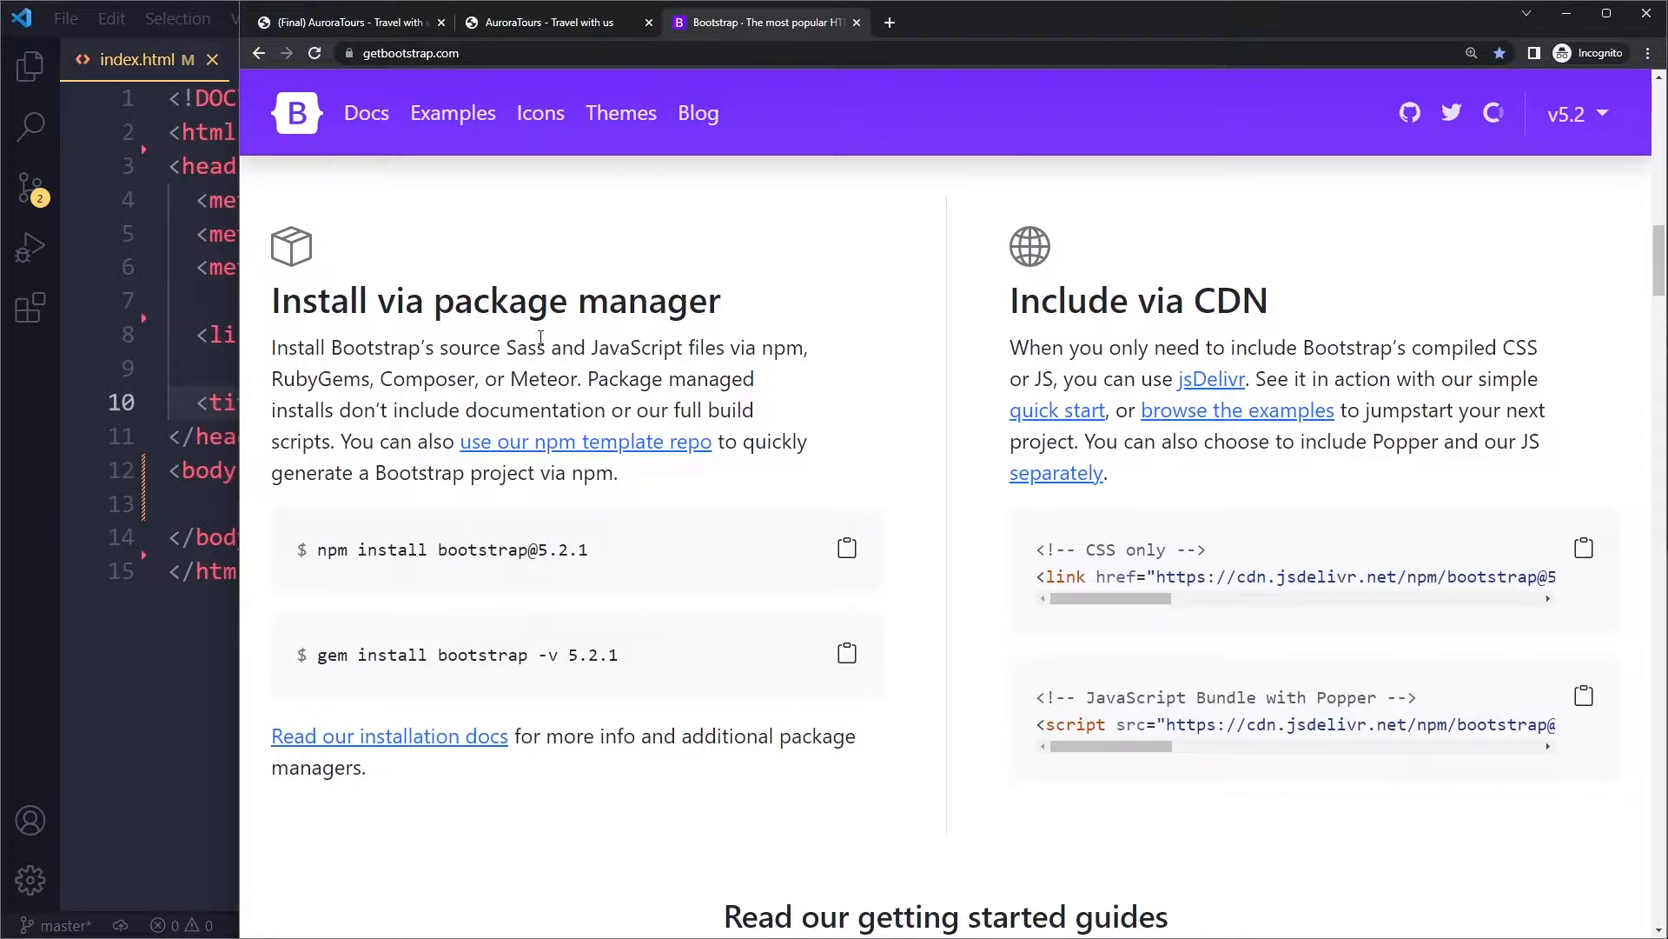
double_click(1114, 577)
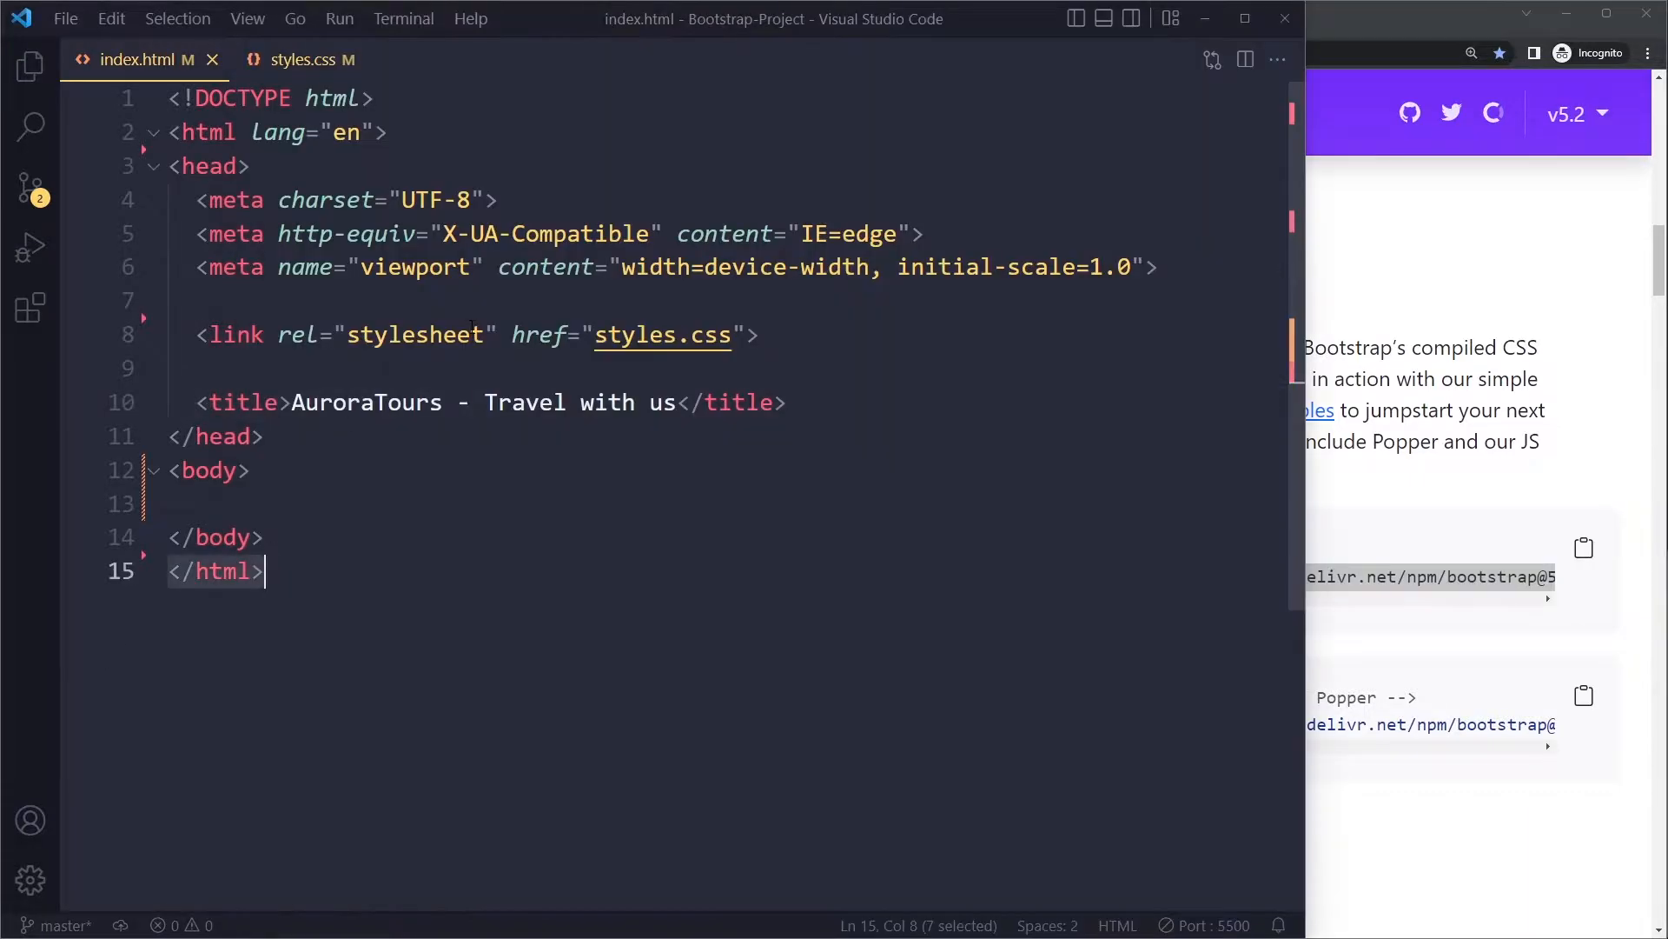
key("Enter")
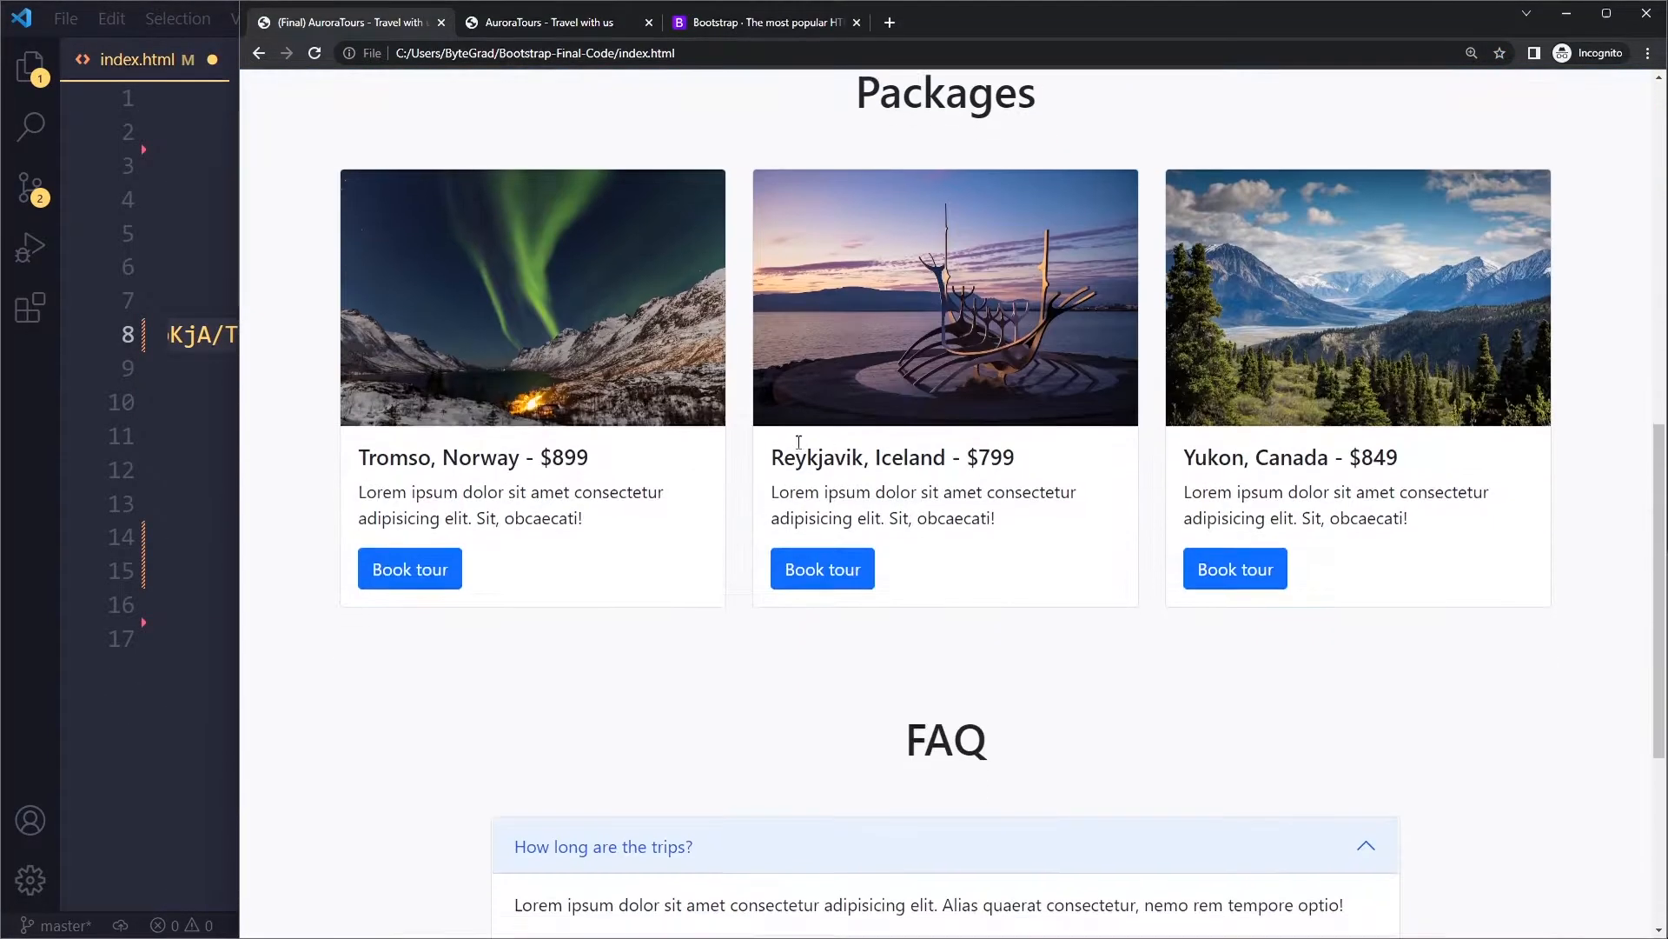
Step: Try the booking dialog, then expand the 'Is the flight included?' and 'Can I cancel after booking?' FAQ answers
left_click(409, 568)
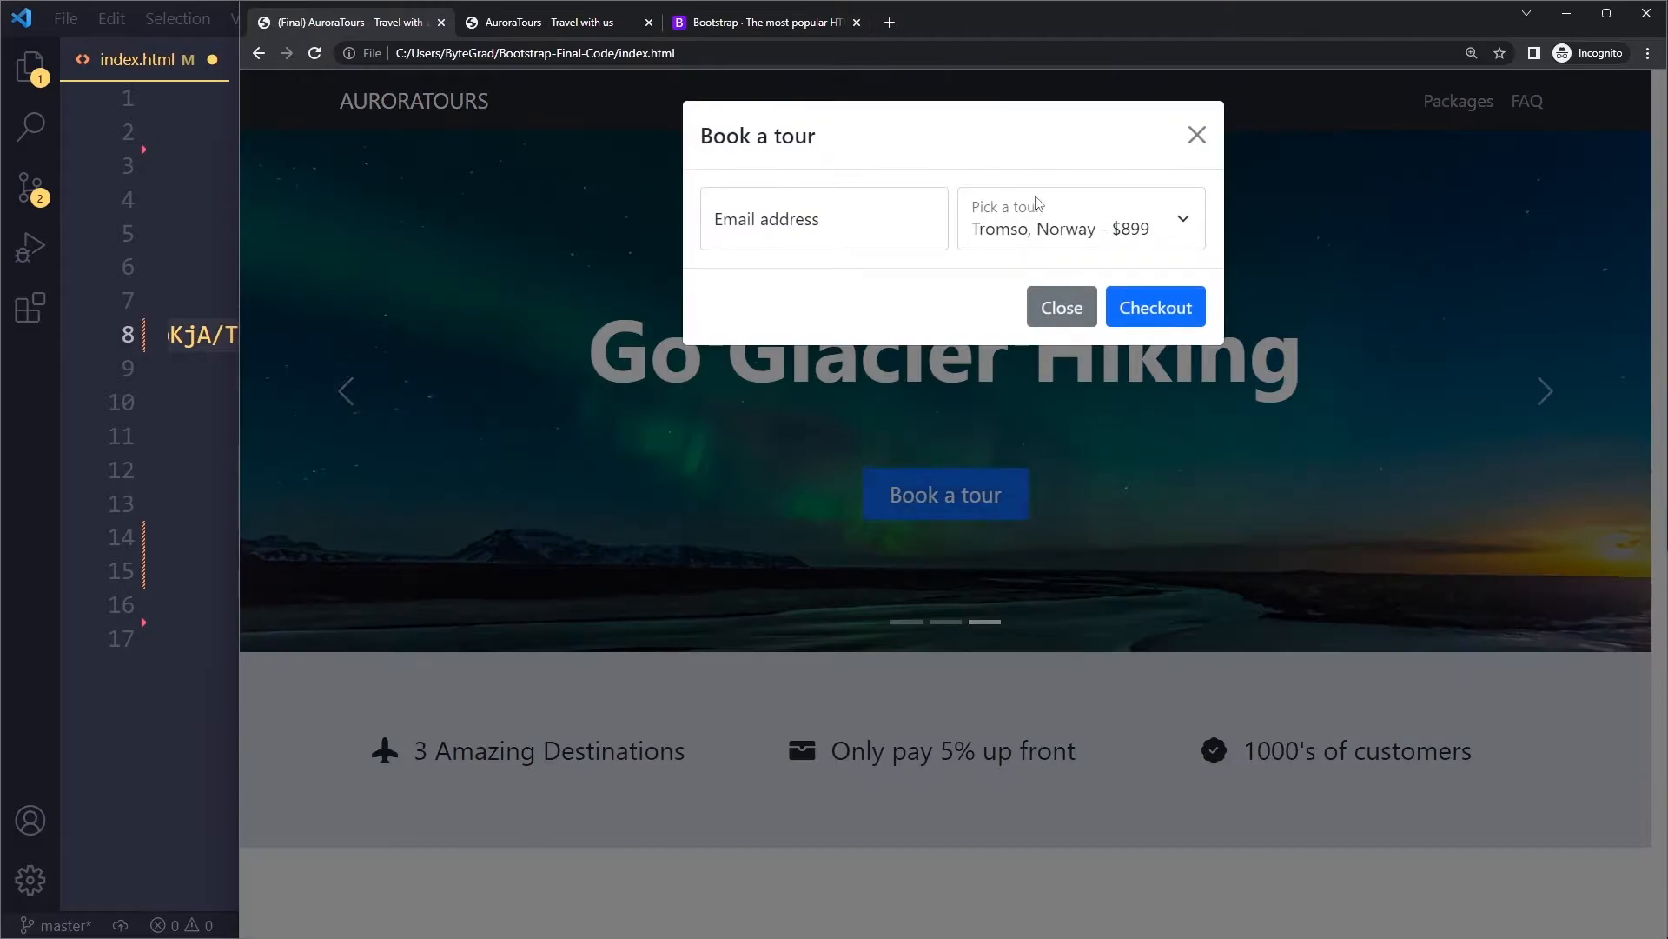
left_click(1060, 306)
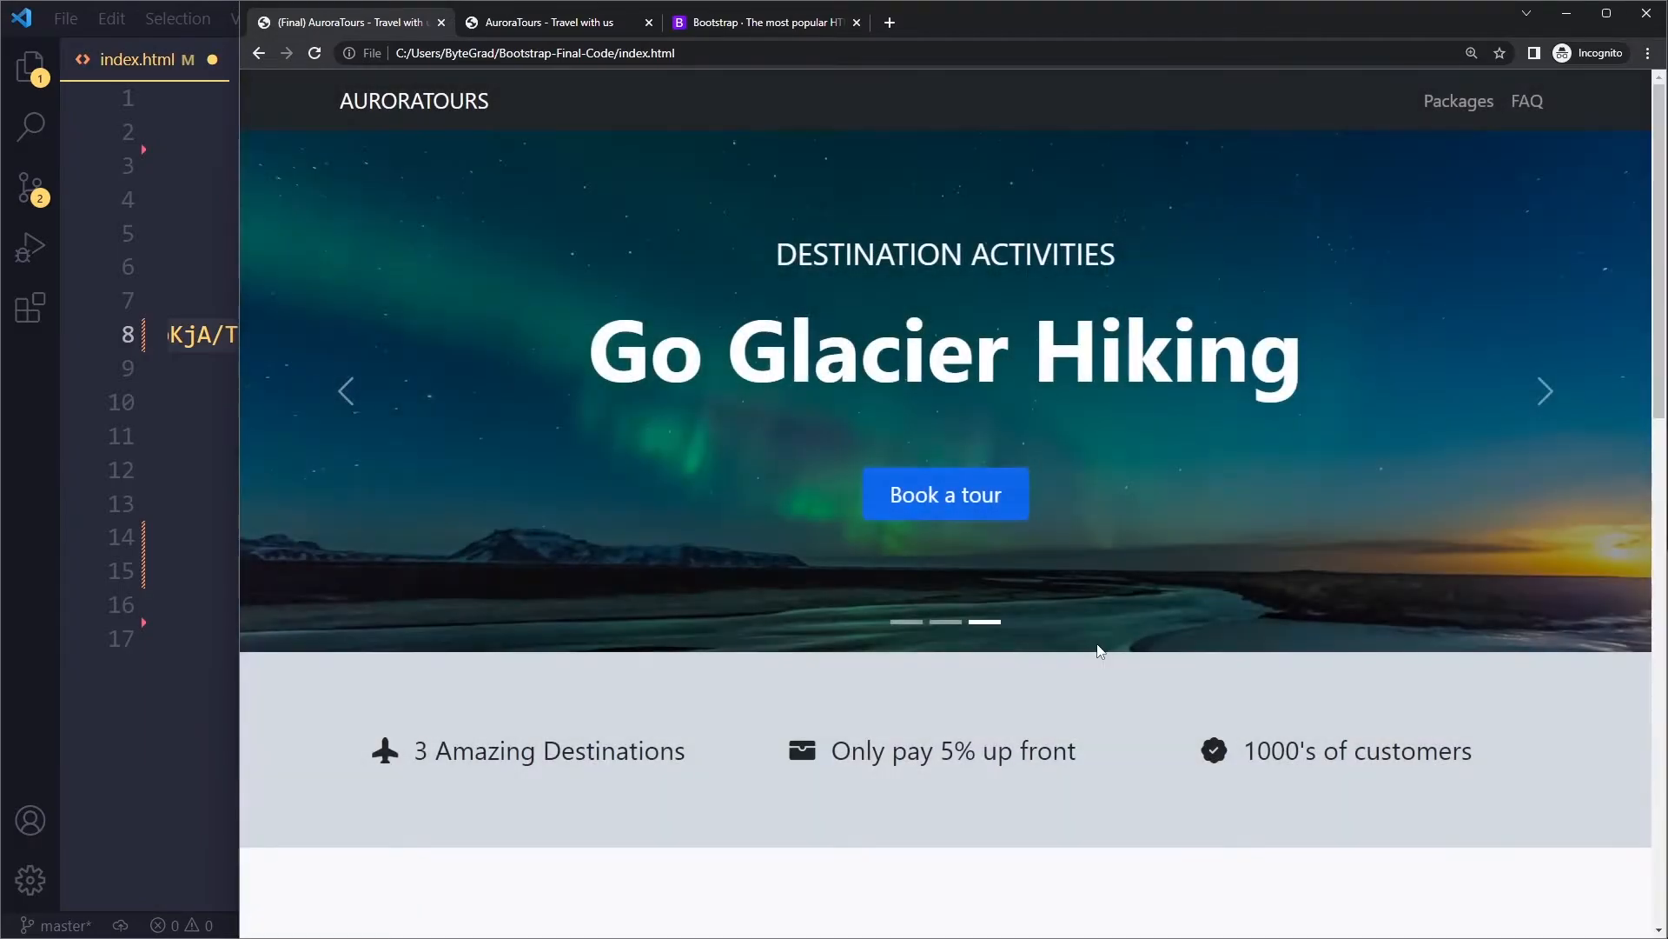
scroll("down", 3)
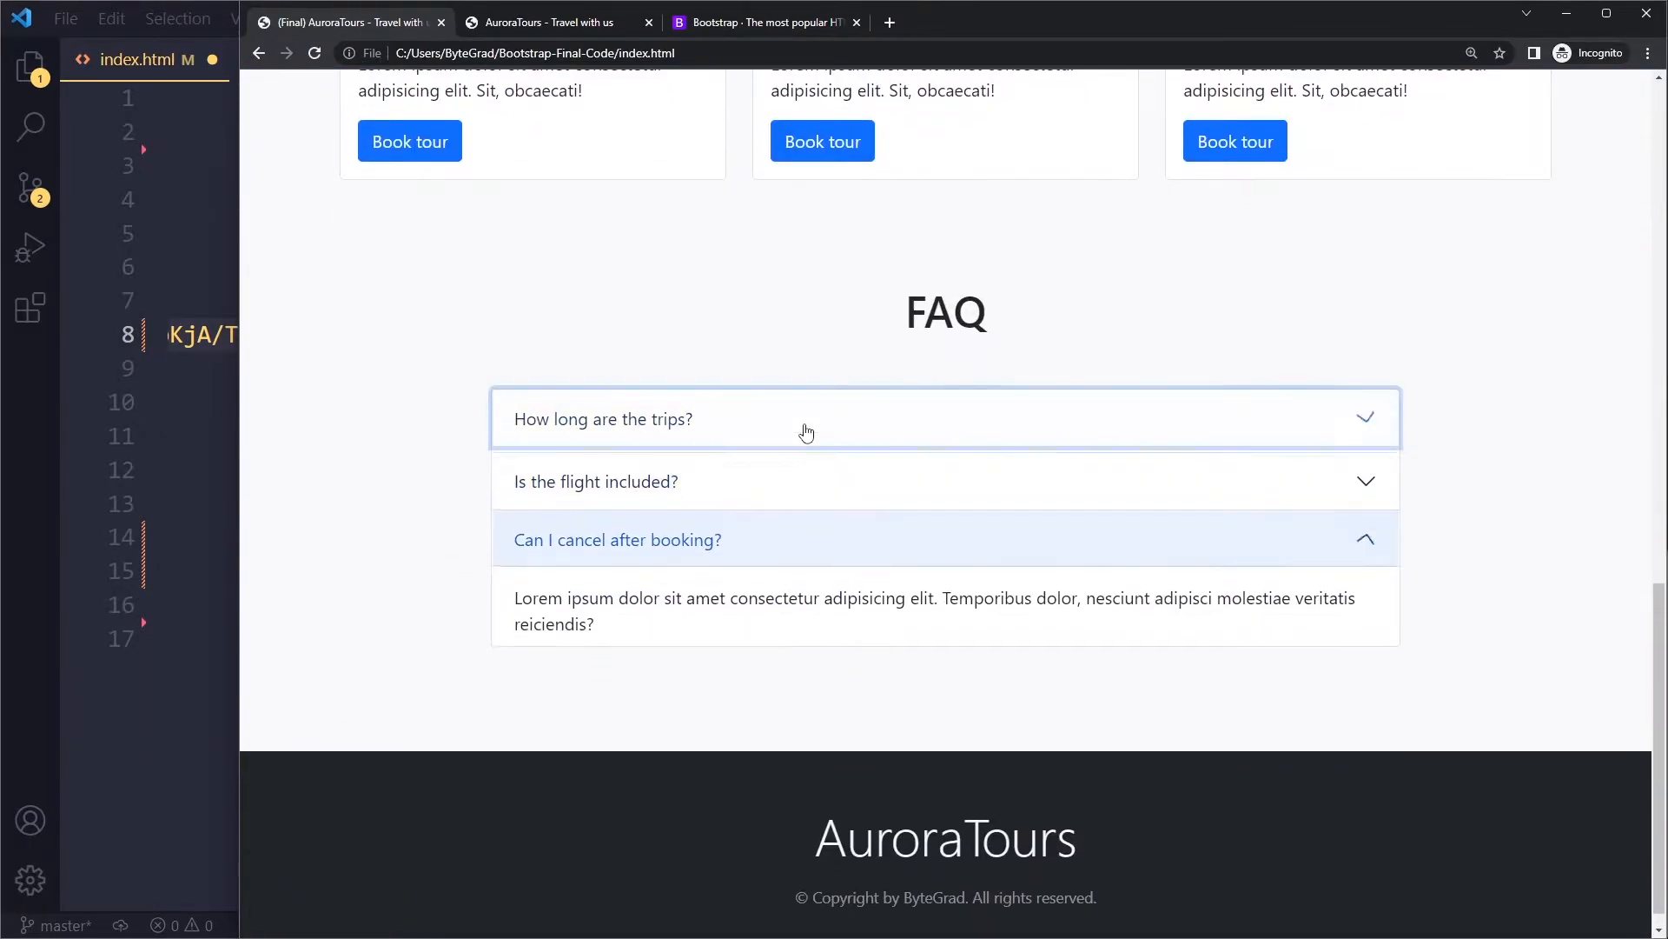
left_click(596, 482)
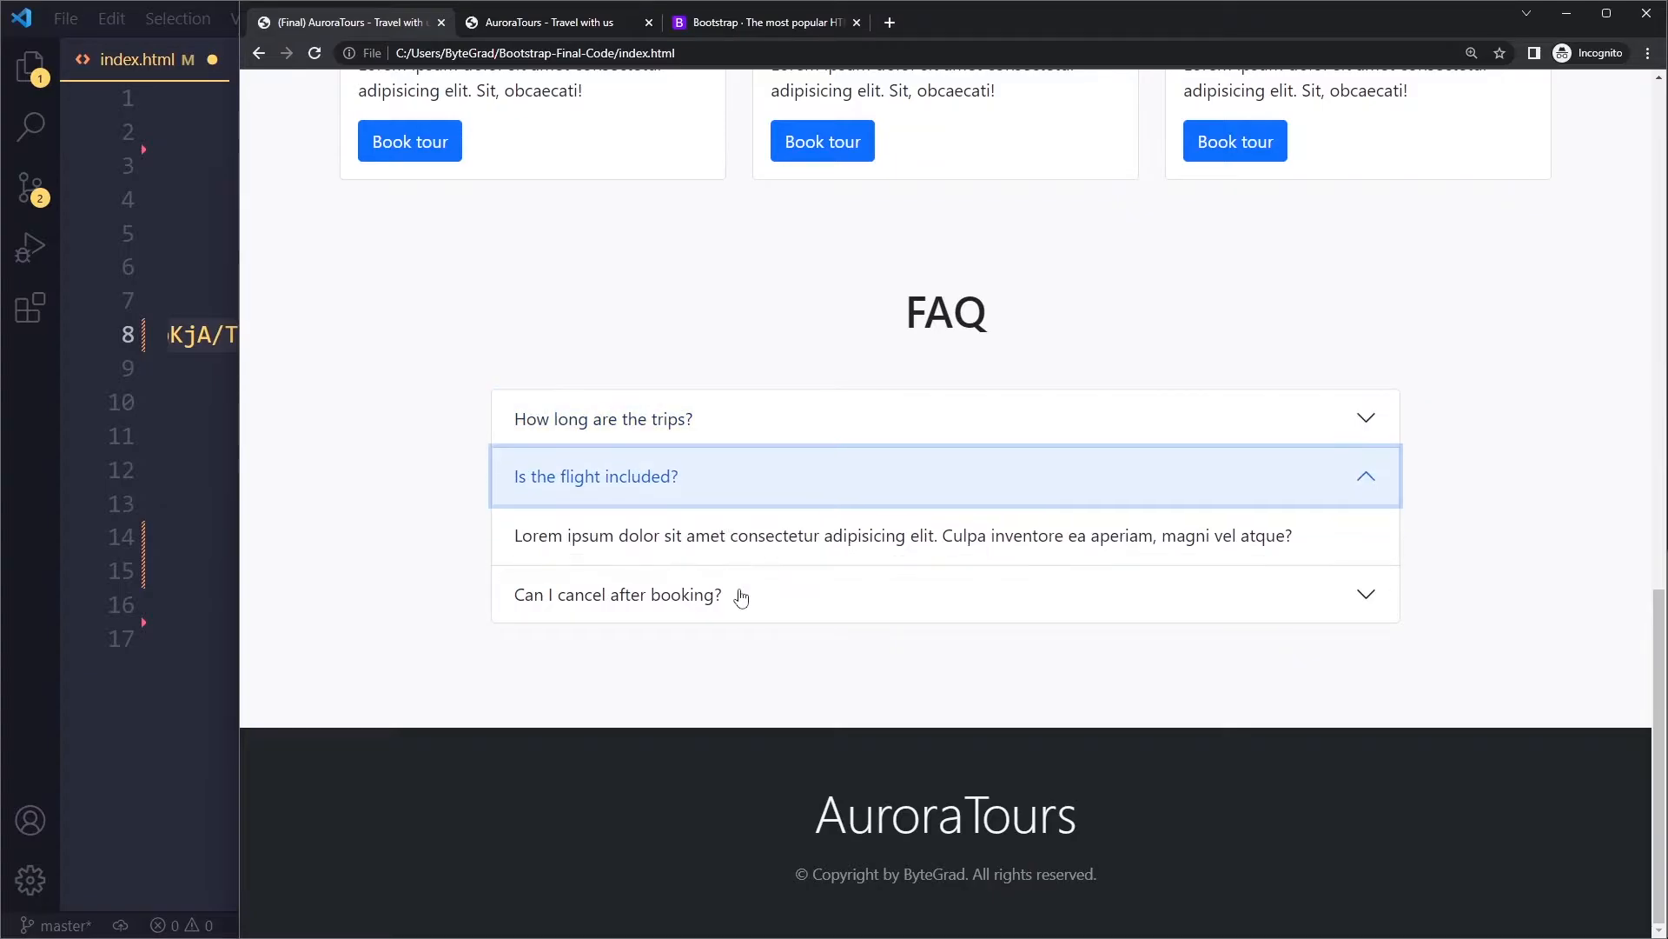
left_click(765, 21)
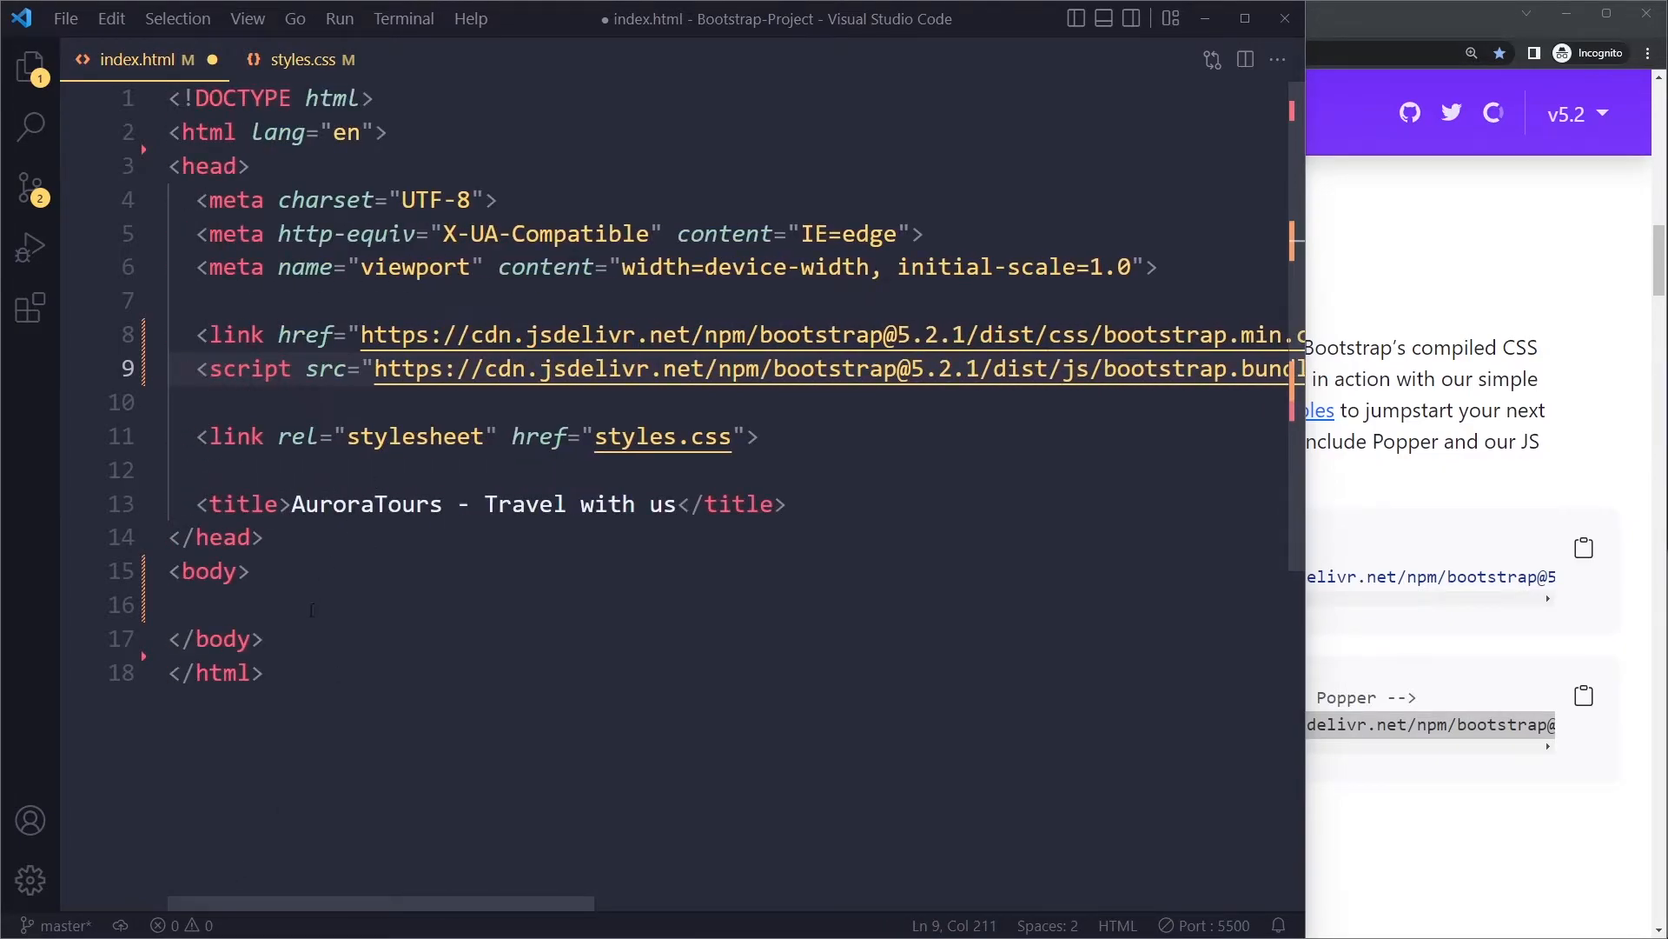
Step: Add a 'defer' attribute to the Bootstrap script tag in the index.html head
left_click(280, 369)
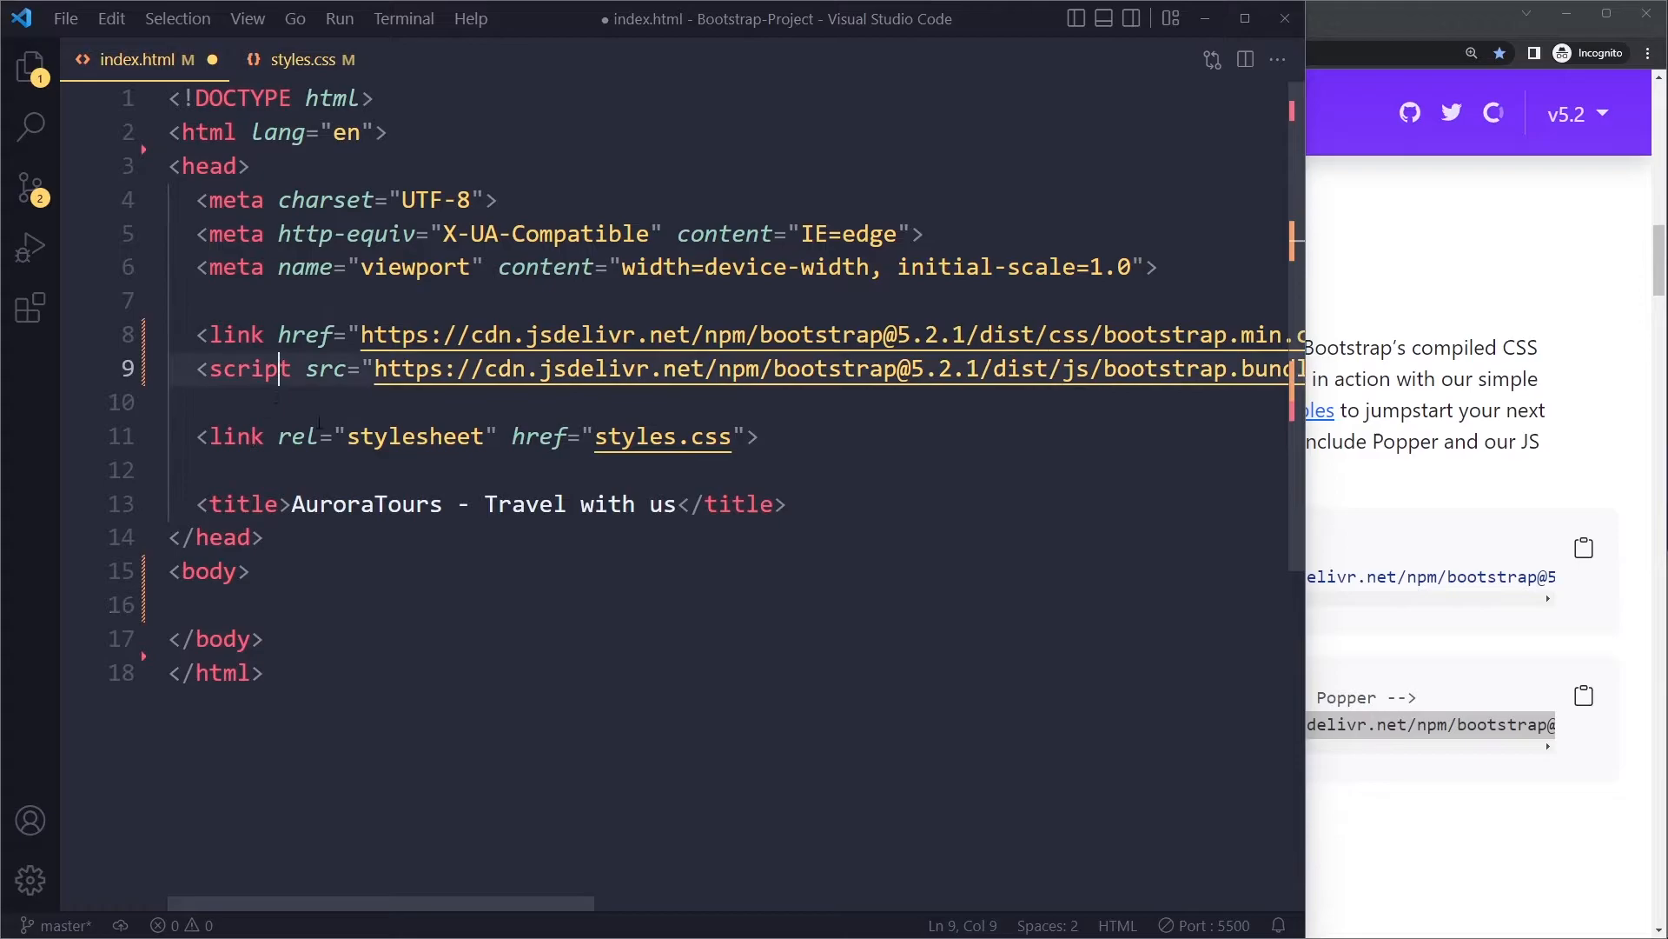
key("Right")
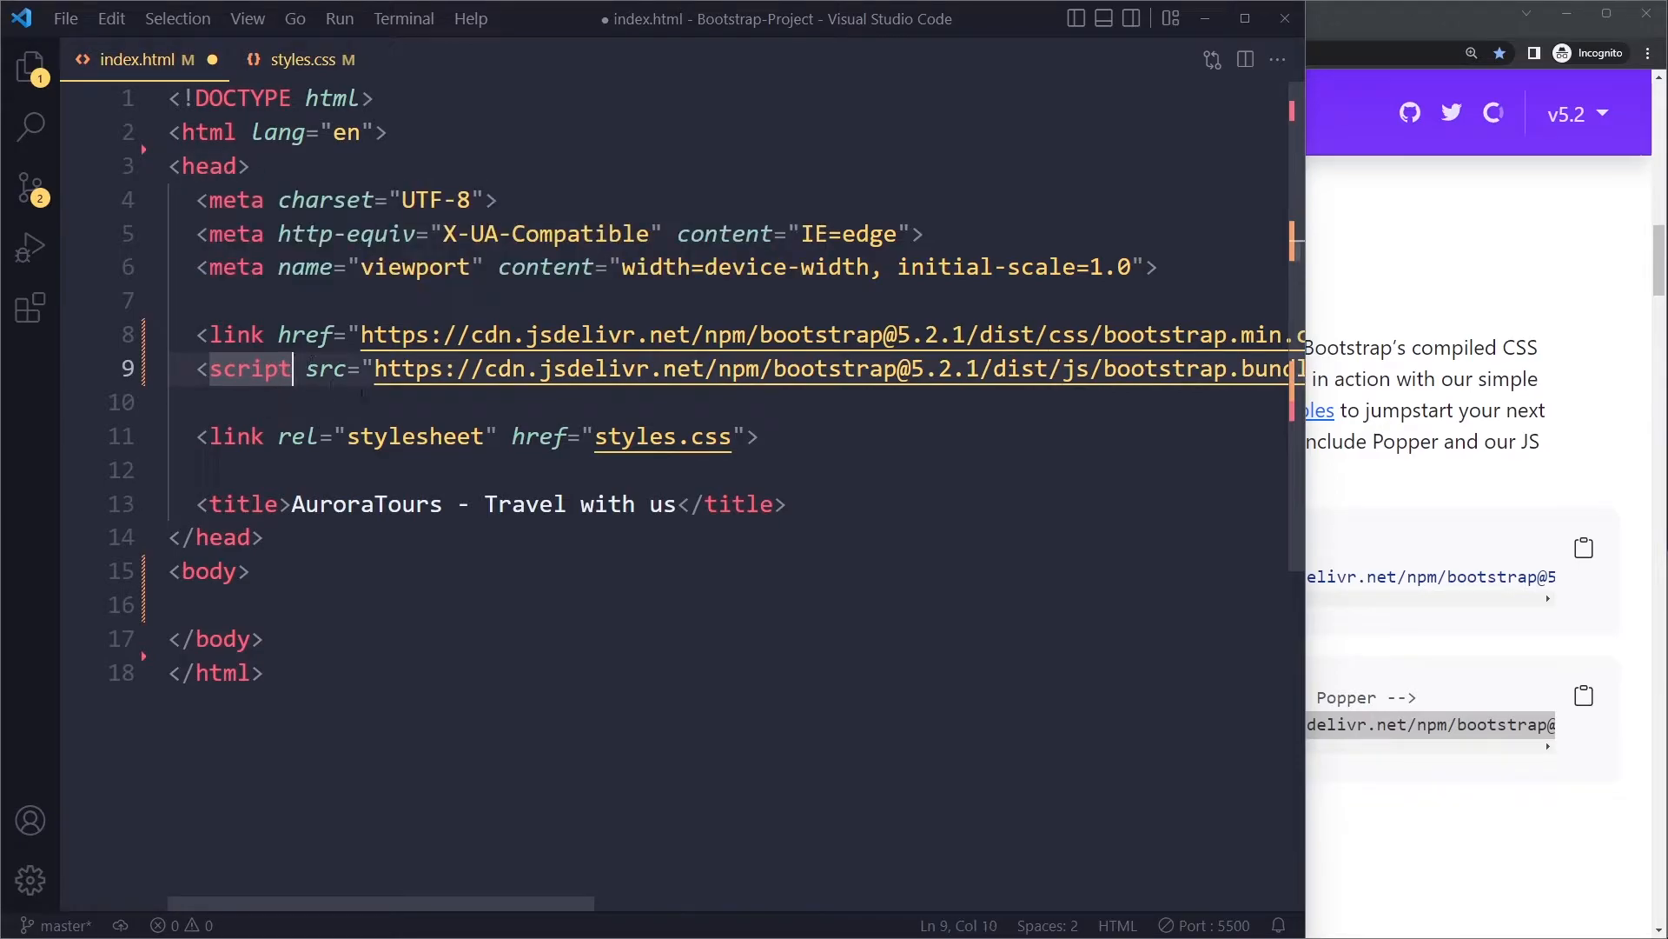
type("defer")
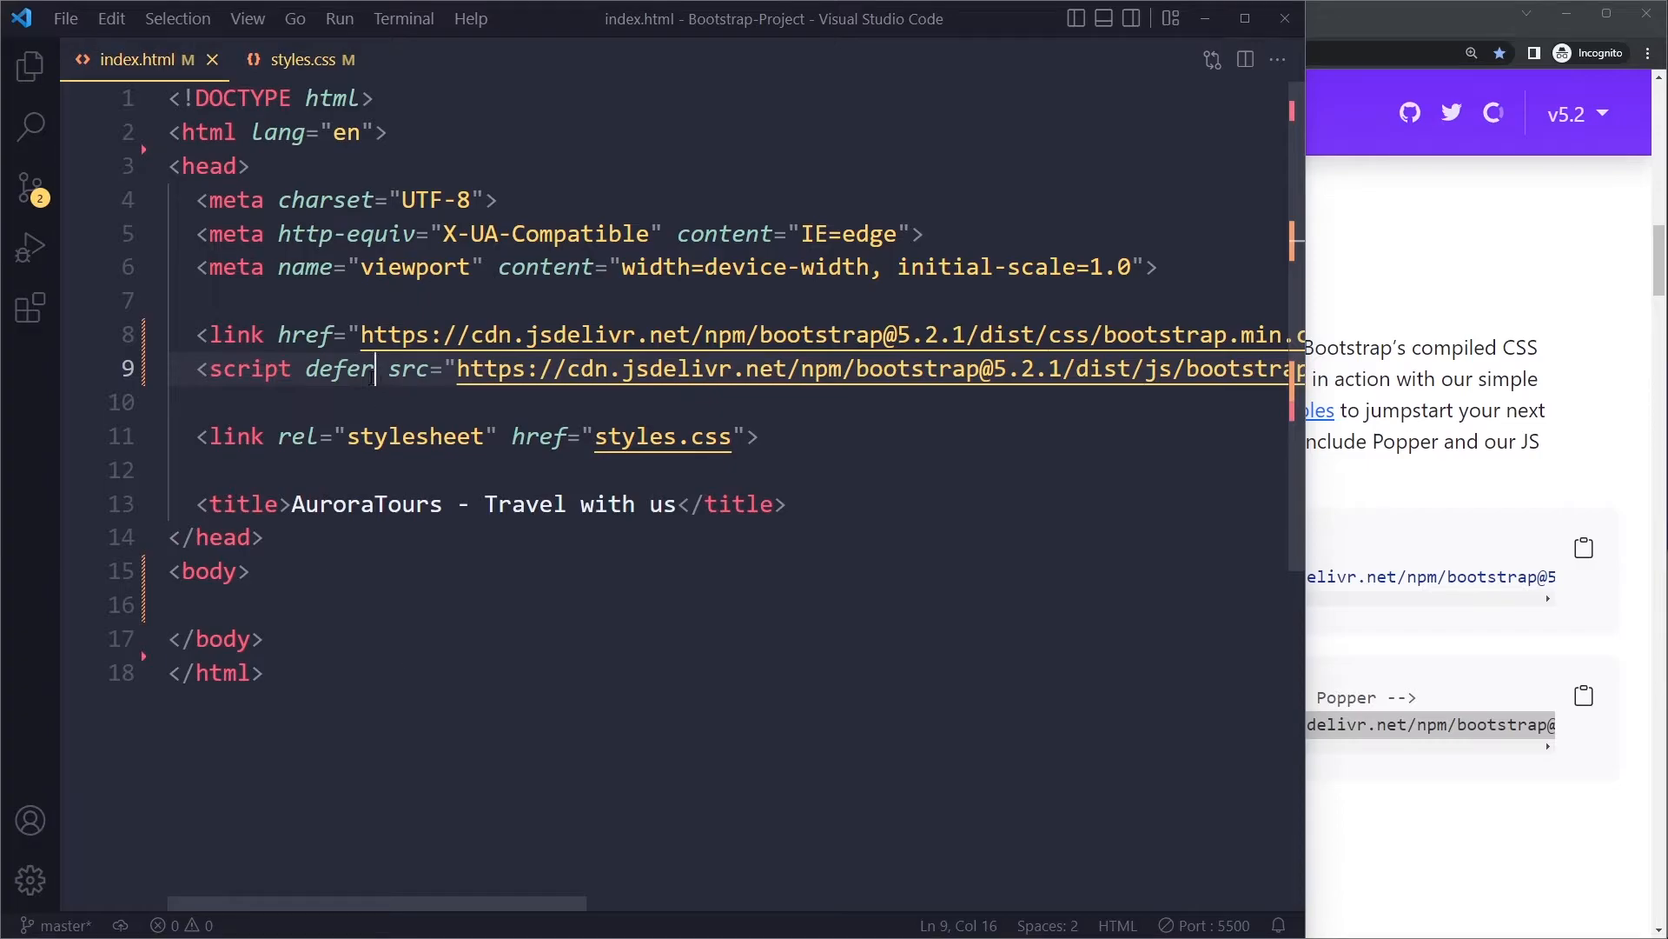
mouse_move(339, 368)
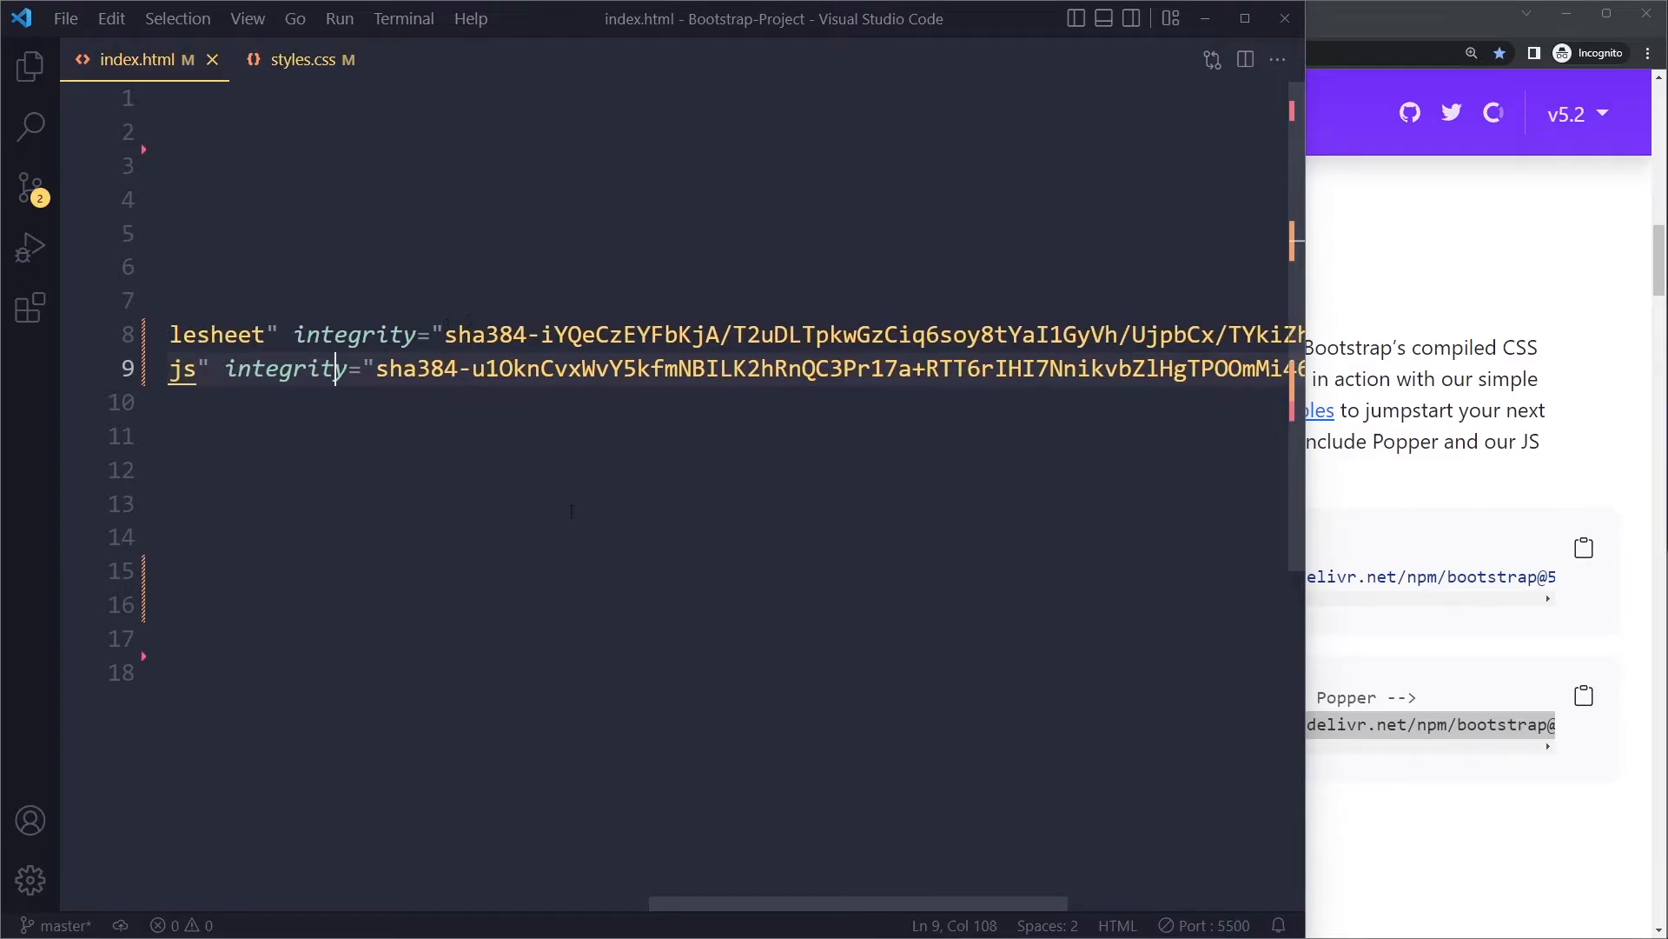
scroll("left", 3)
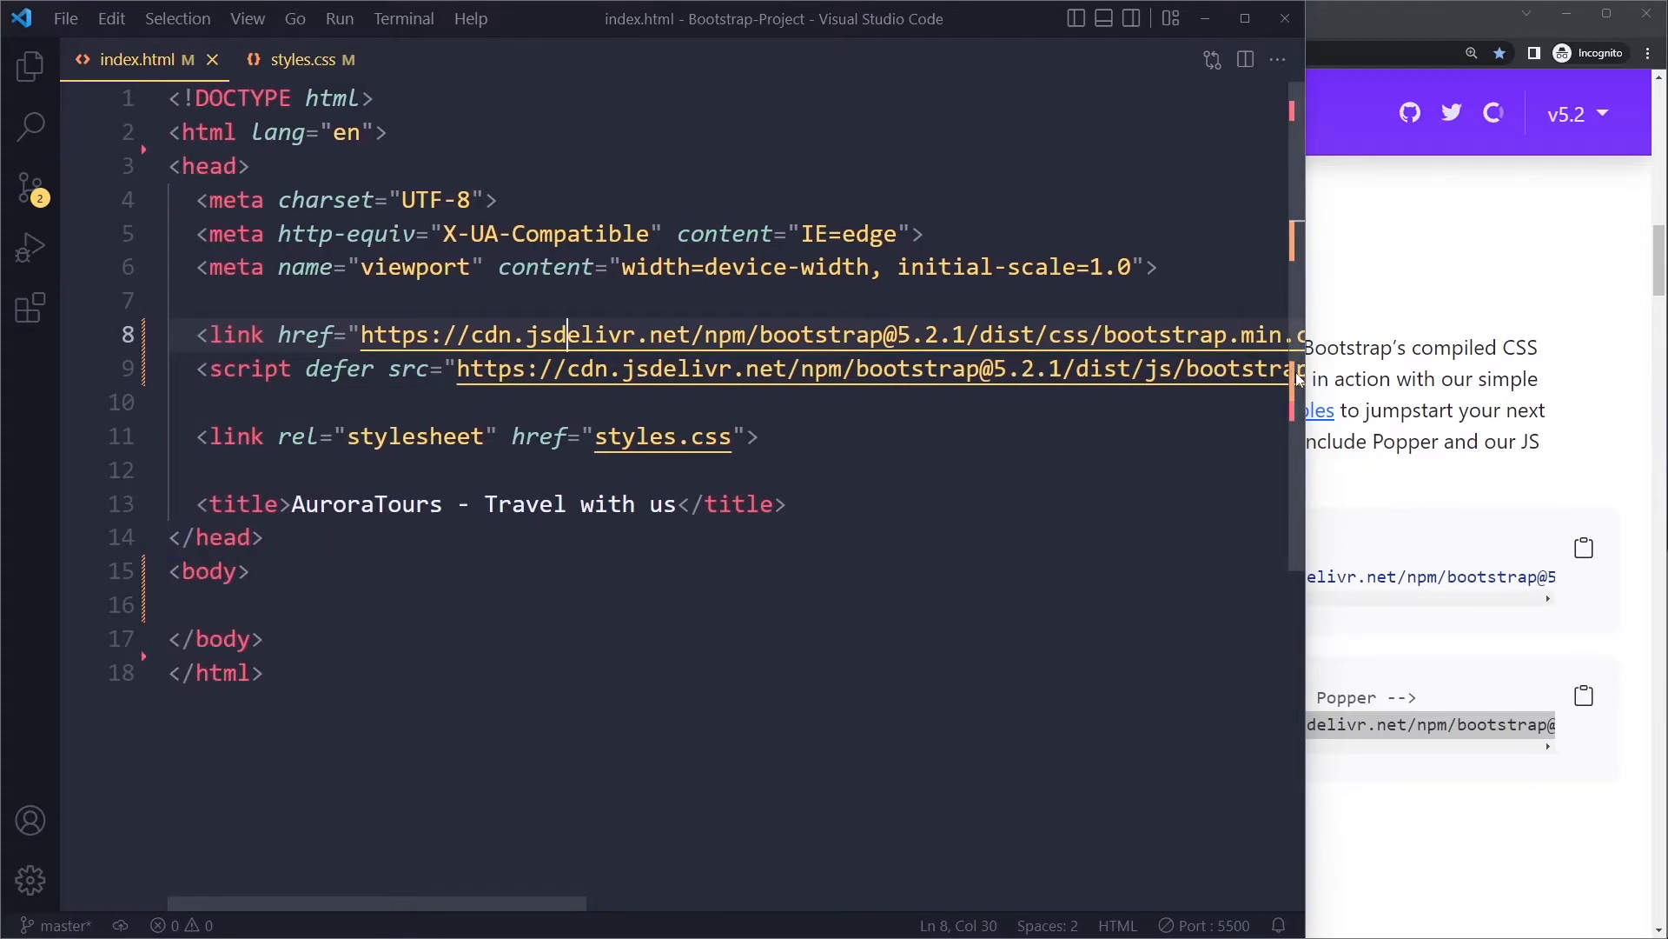
double_click(551, 334)
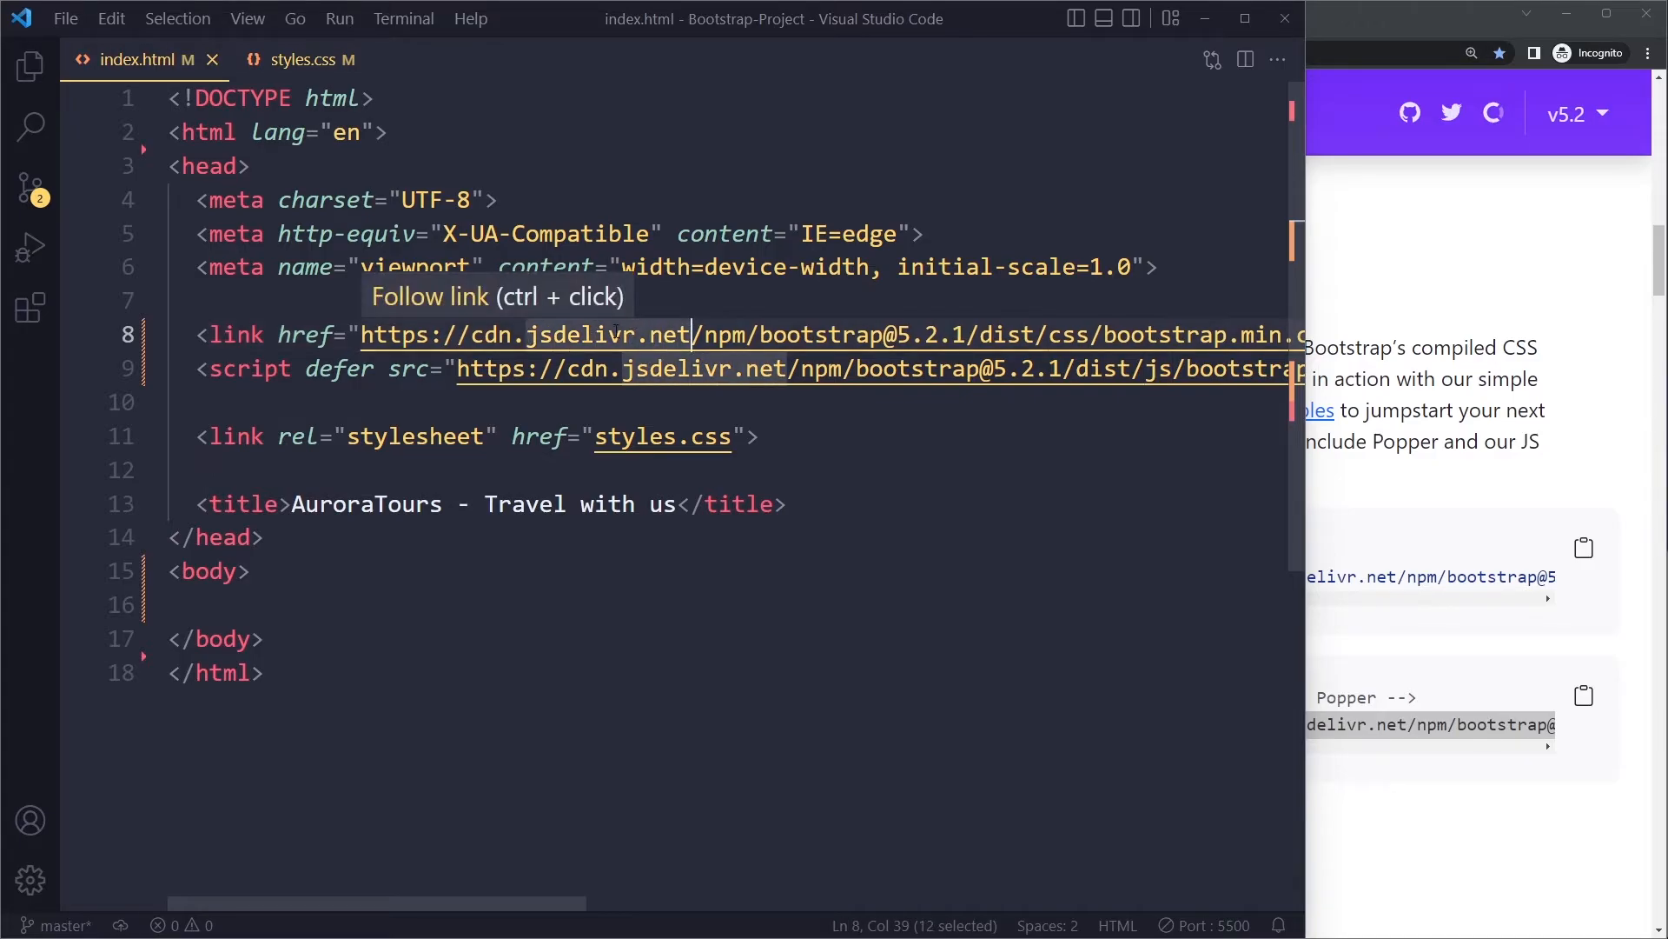
mouse_move(638, 333)
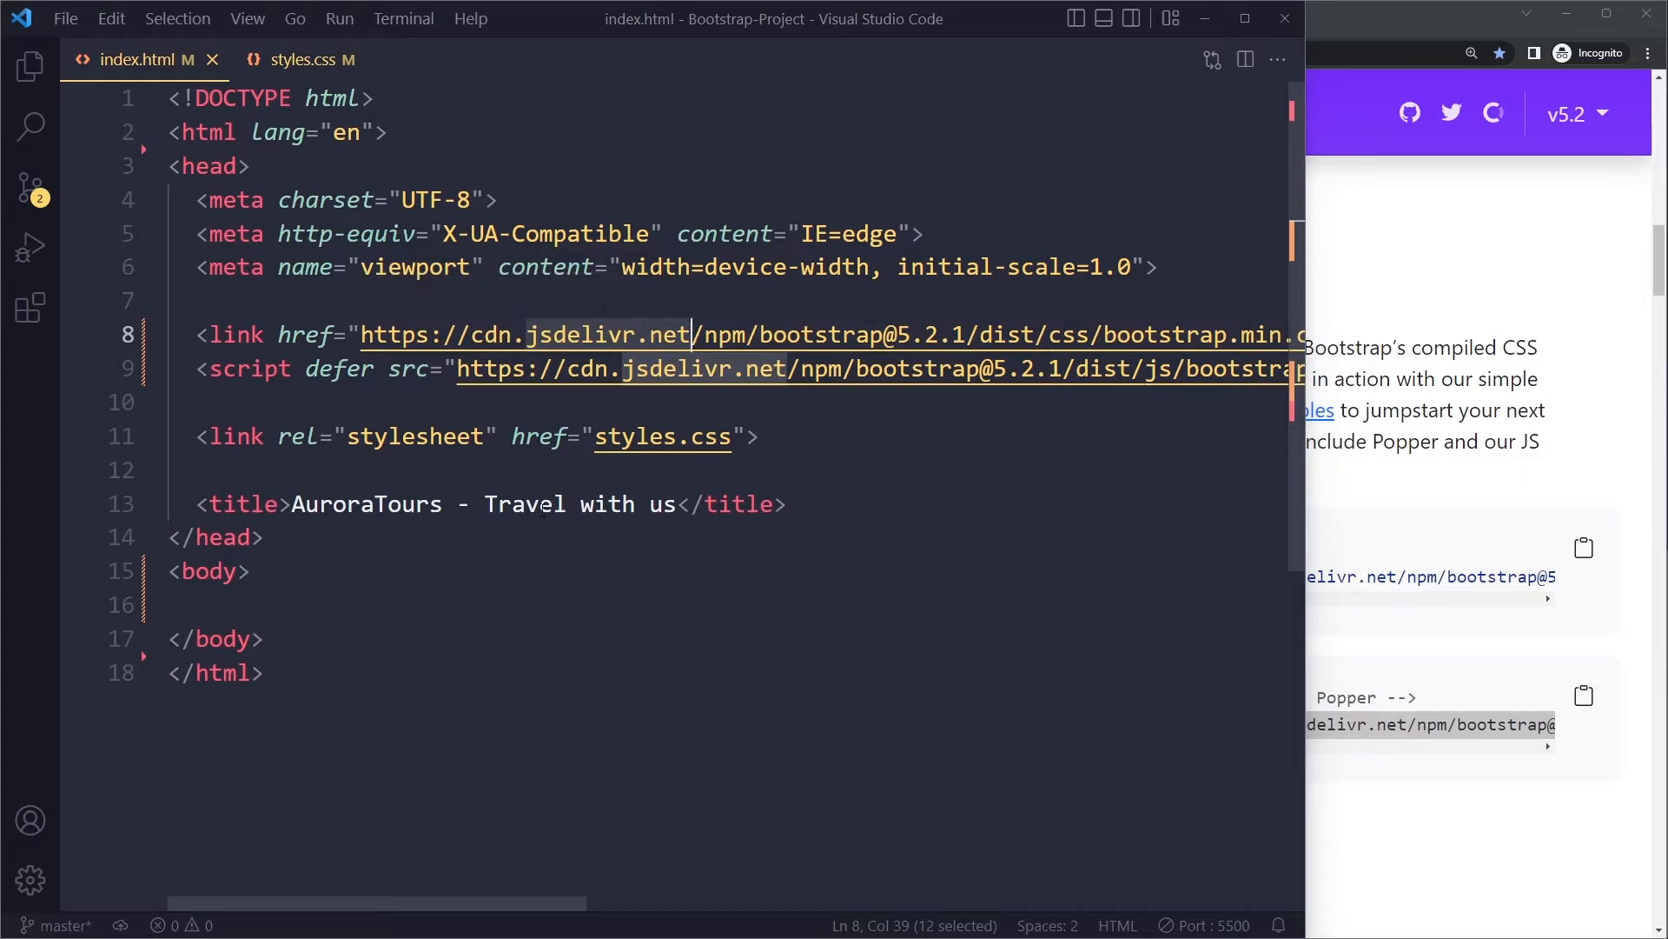
scroll("right", 3)
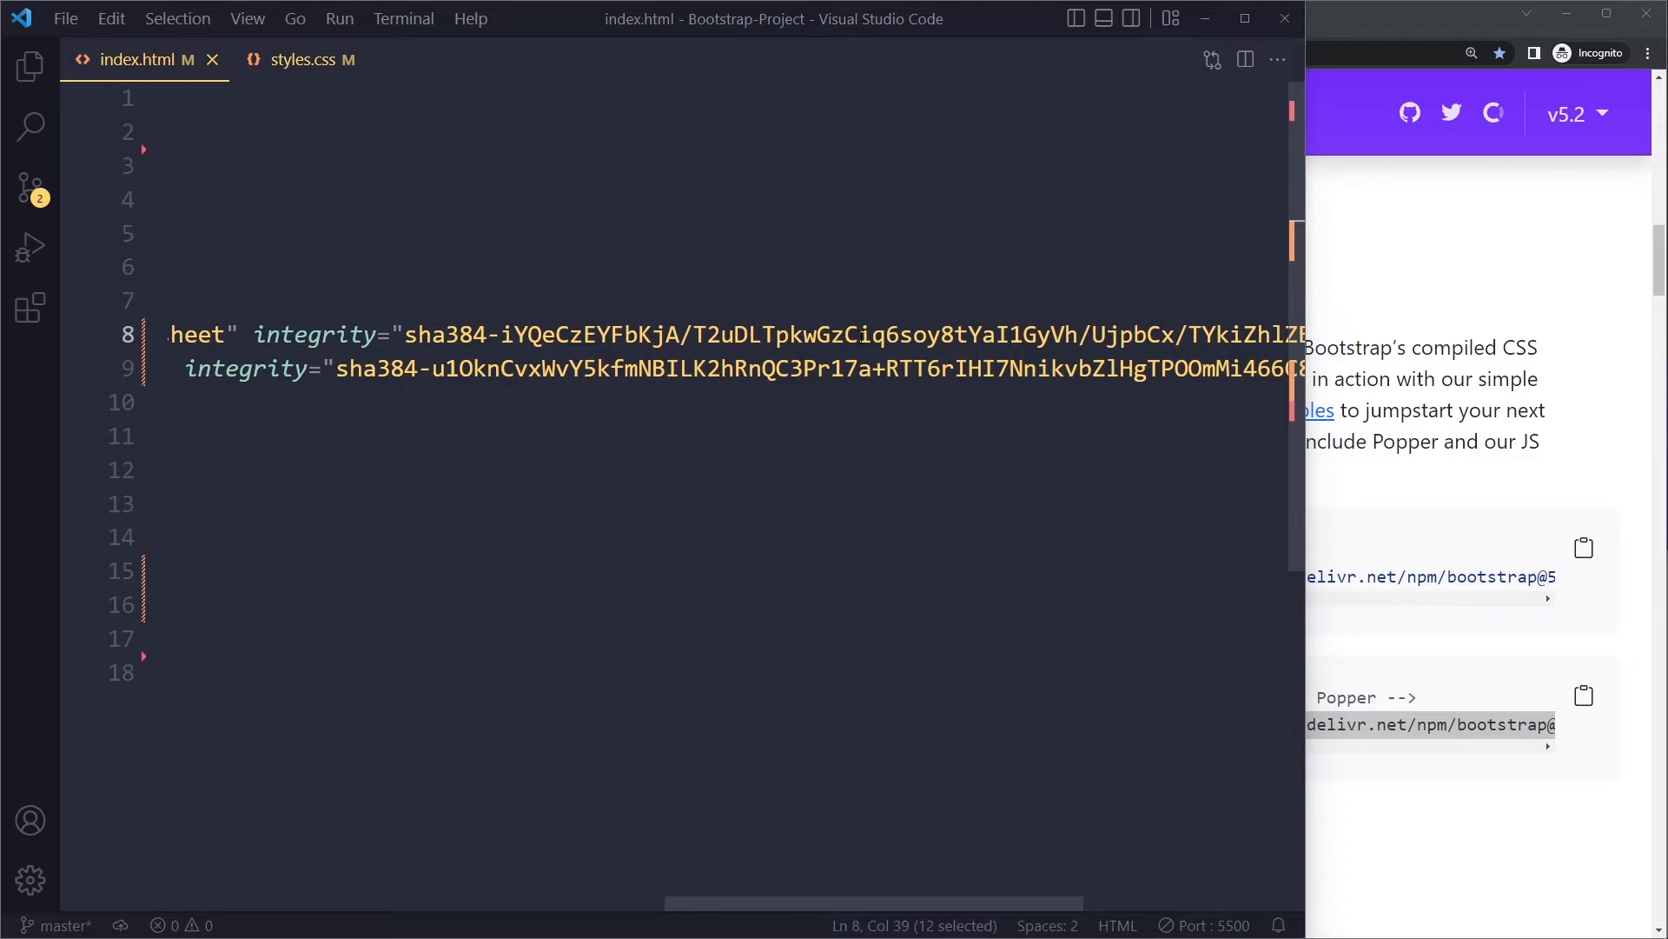
scroll("right", 3)
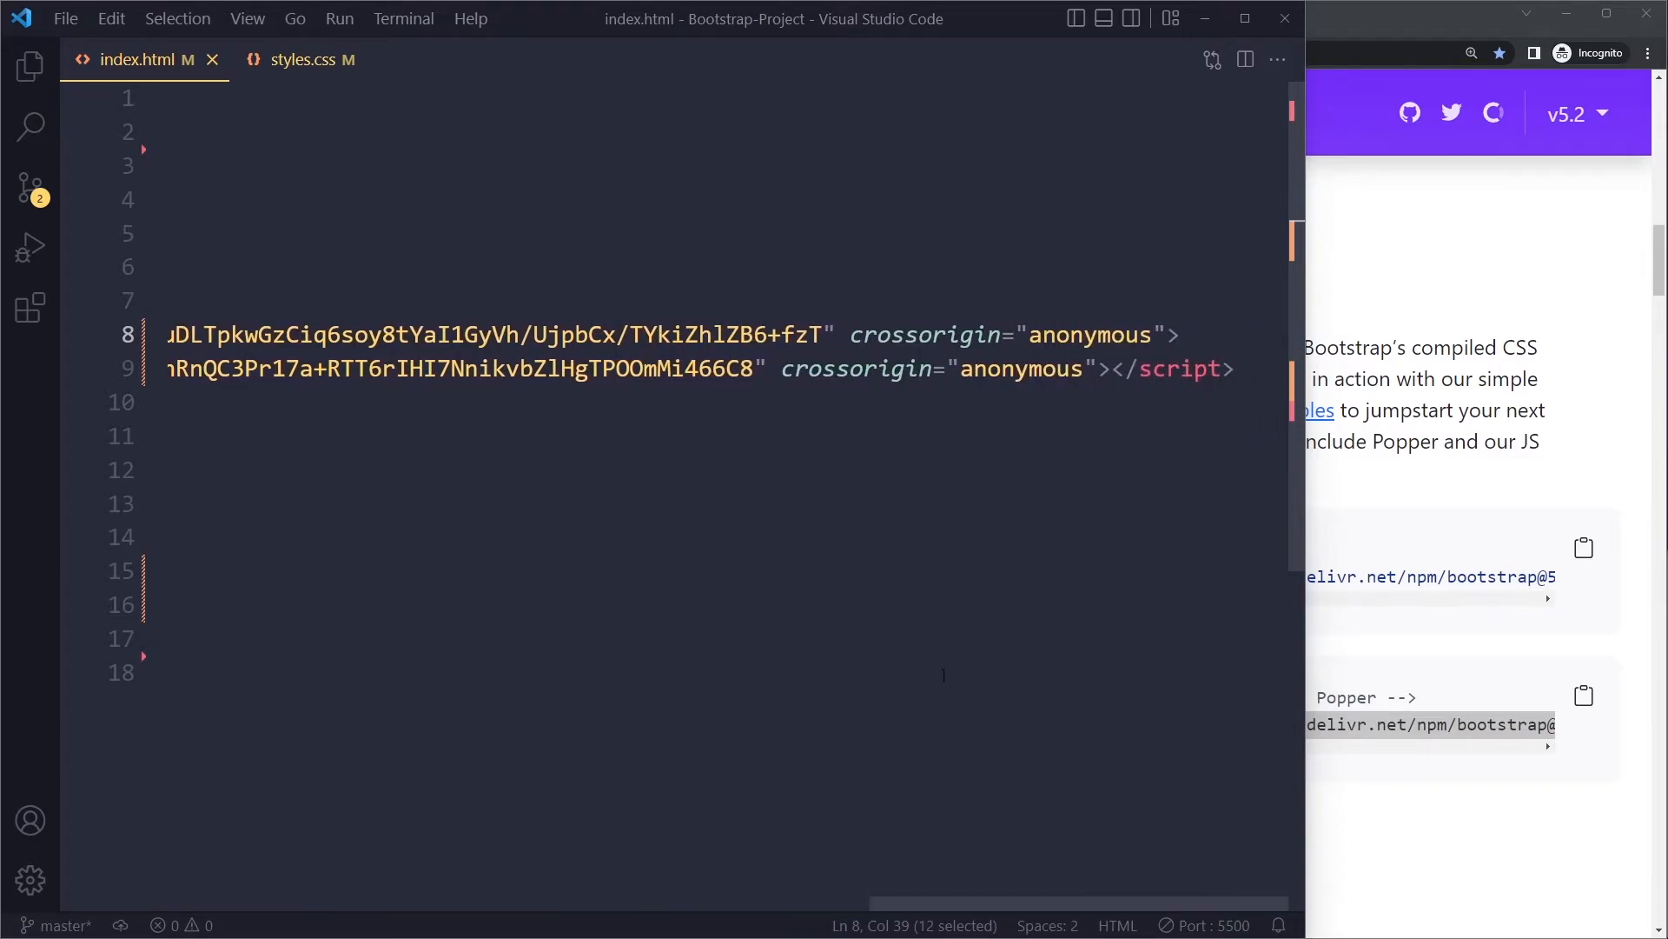
left_click(921, 369)
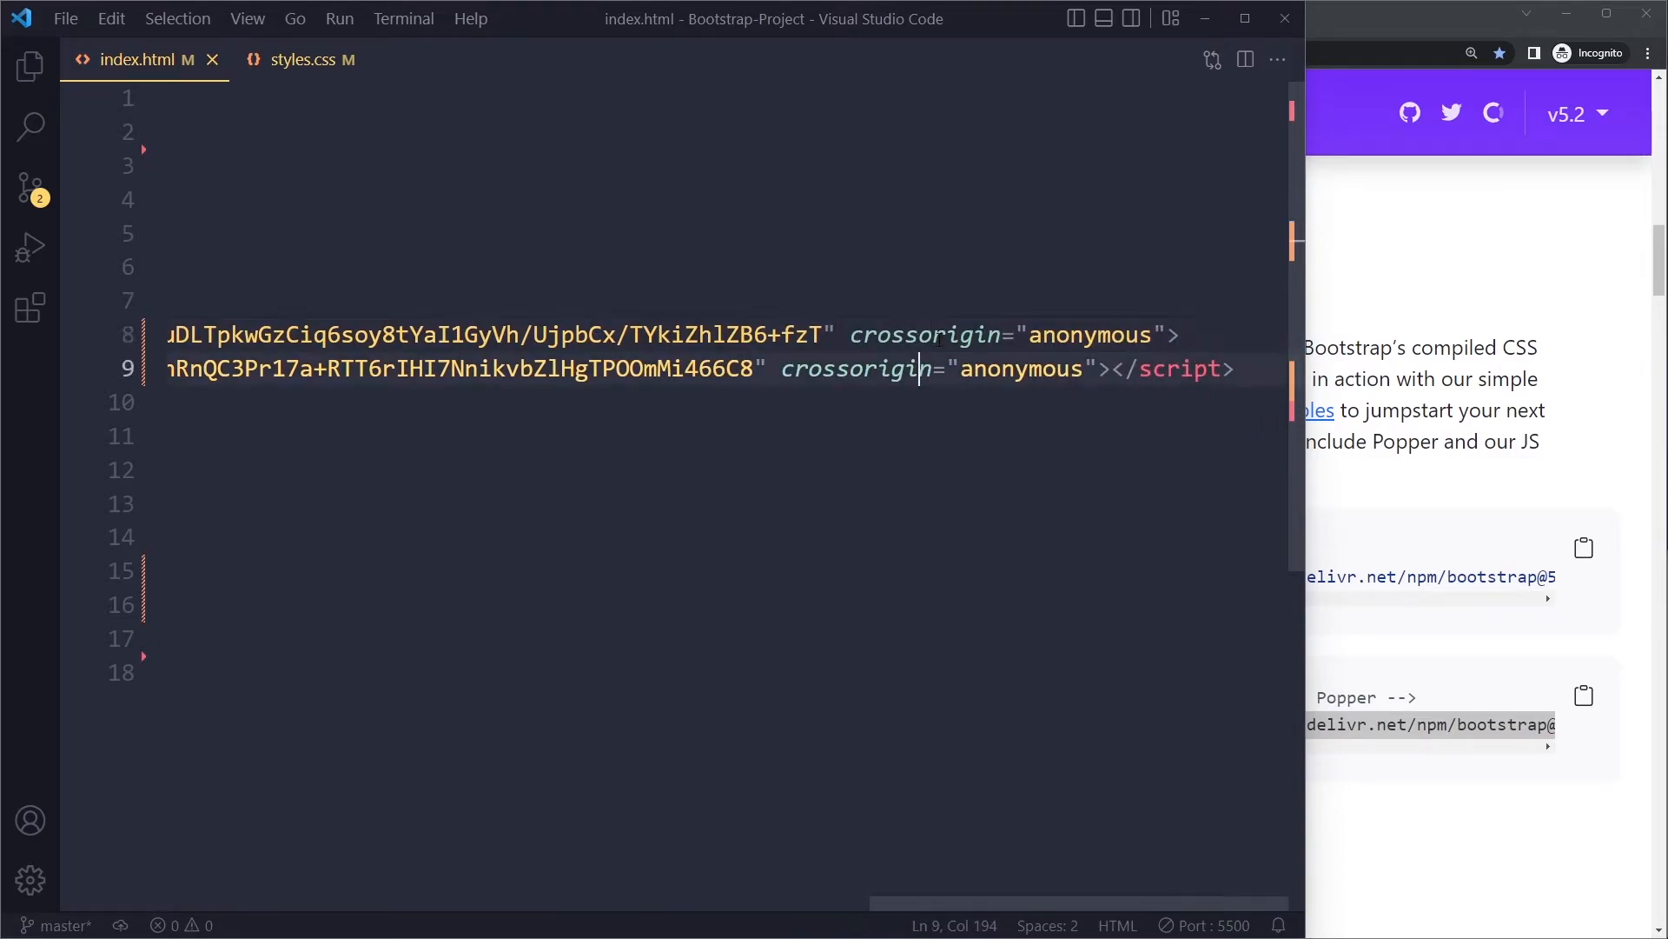
left_click(946, 334)
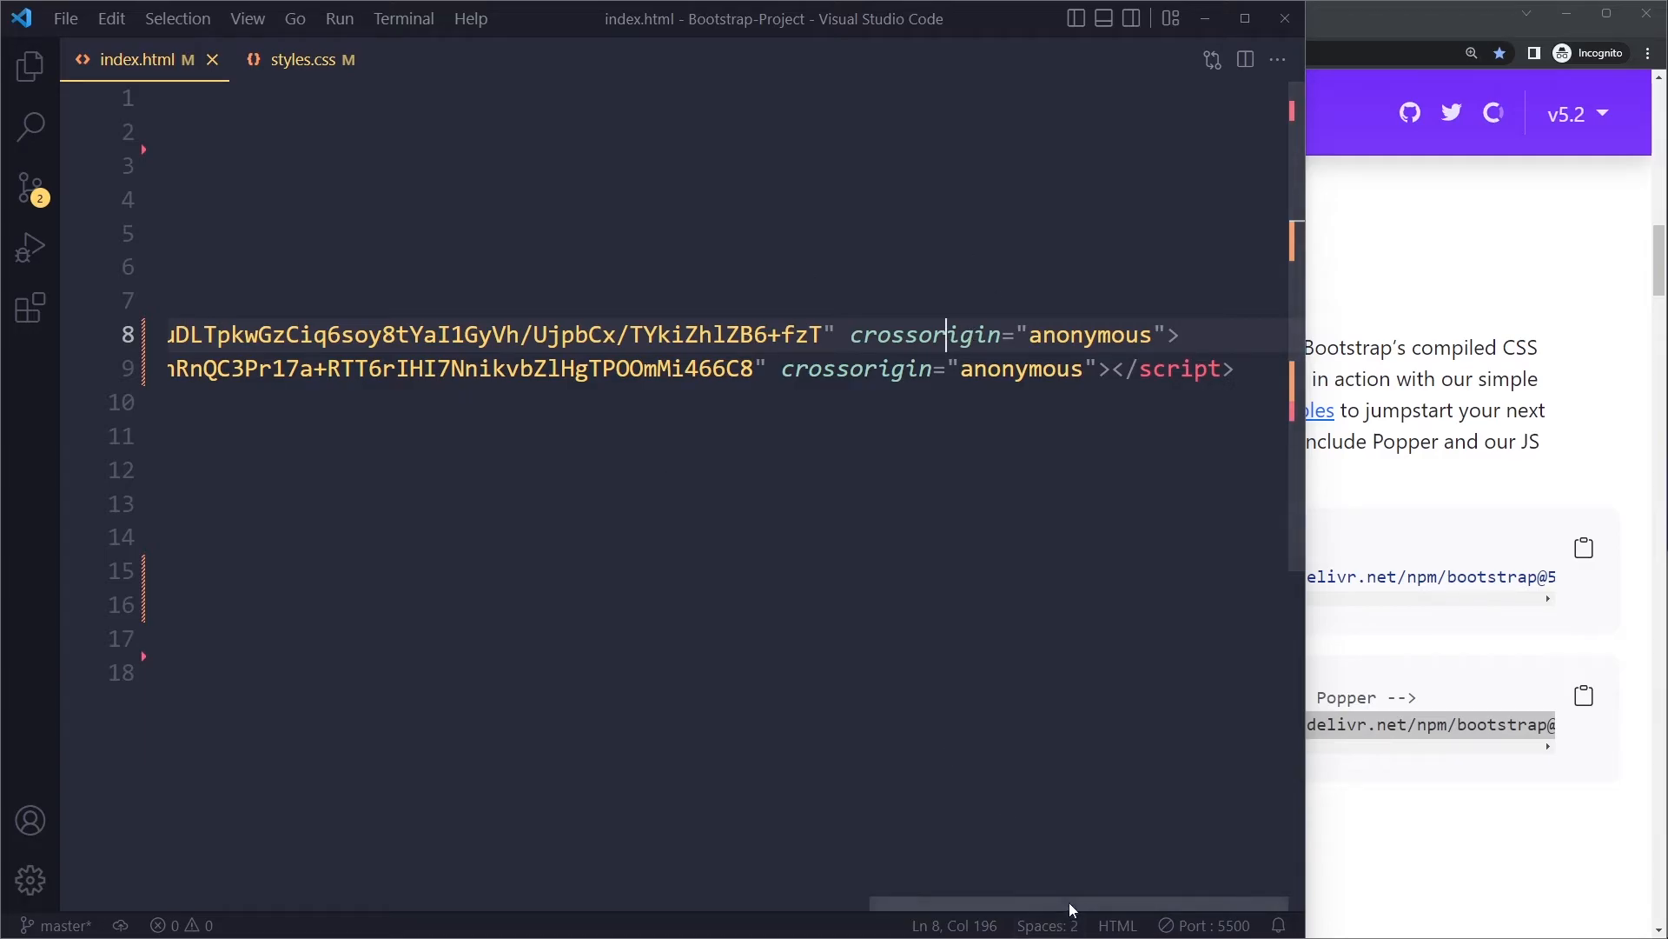
scroll("left", 3)
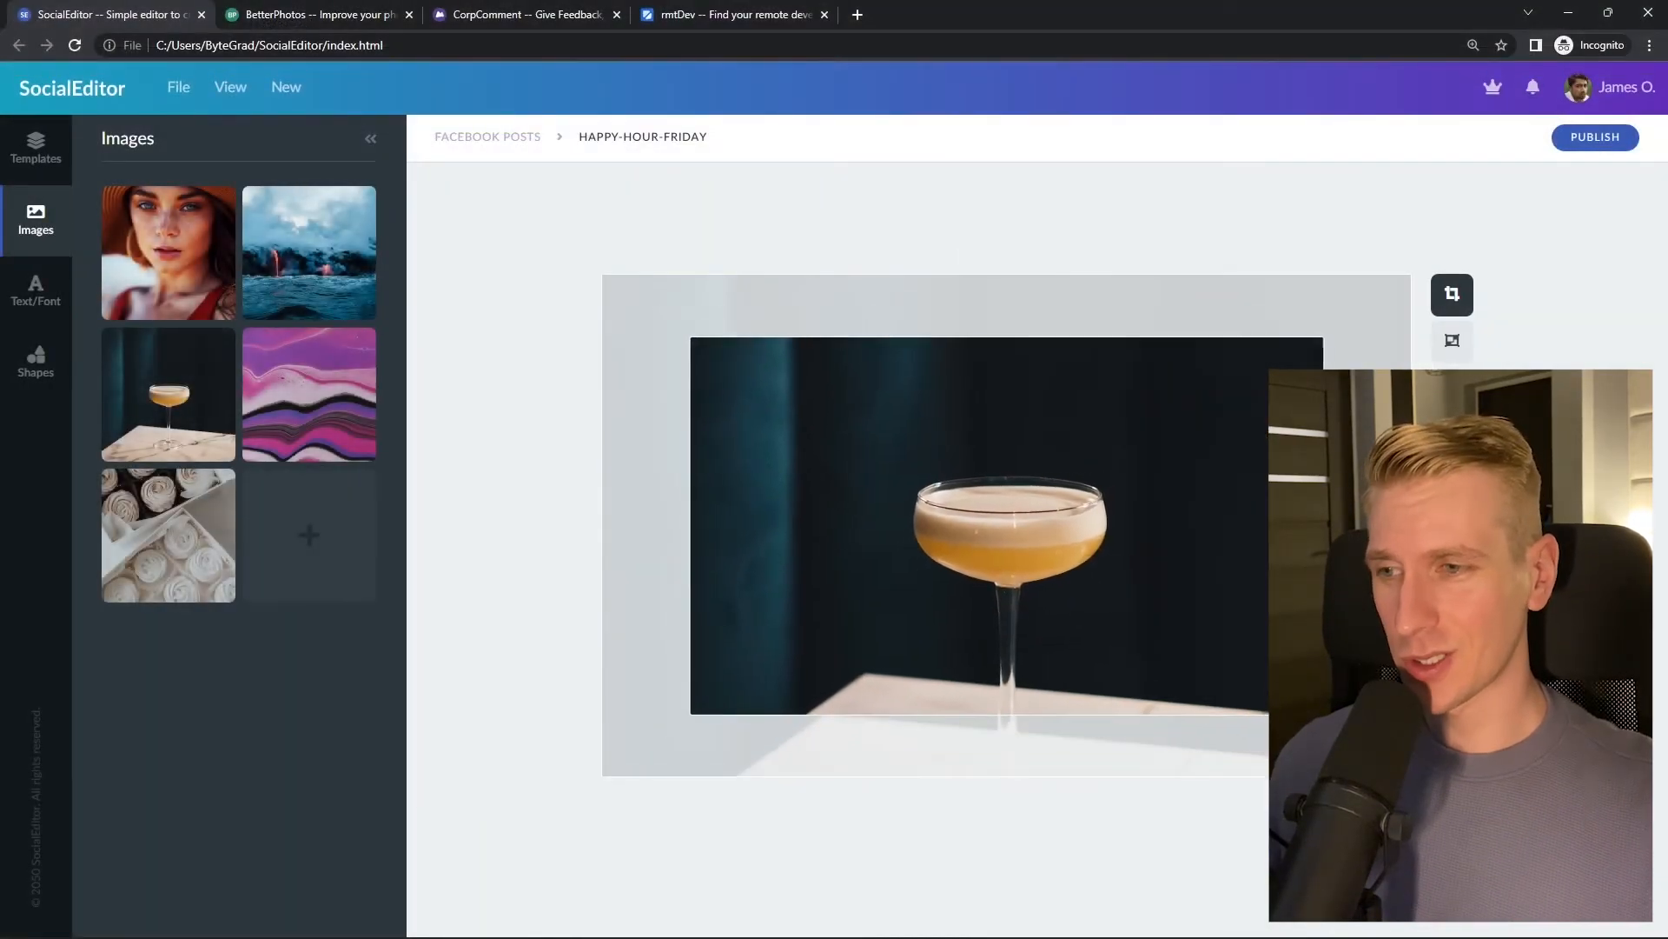
Step: Show the rmtDev demo searching 'react developer', then switch on to the BetterPhotos site
left_click(317, 14)
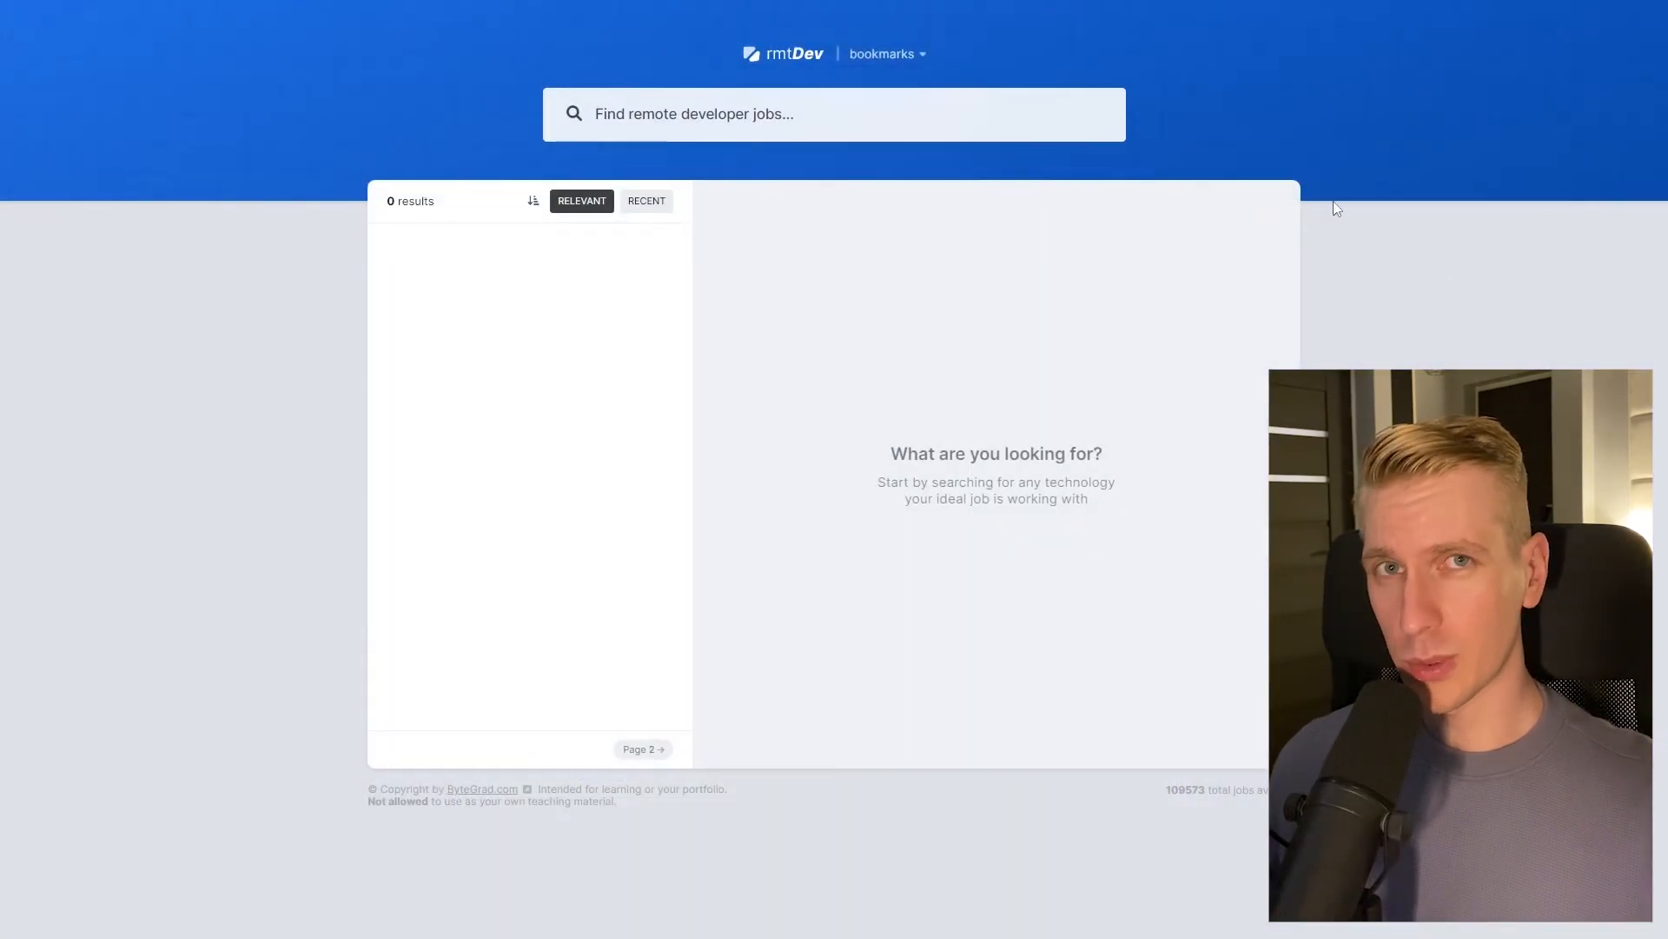
type("react developer")
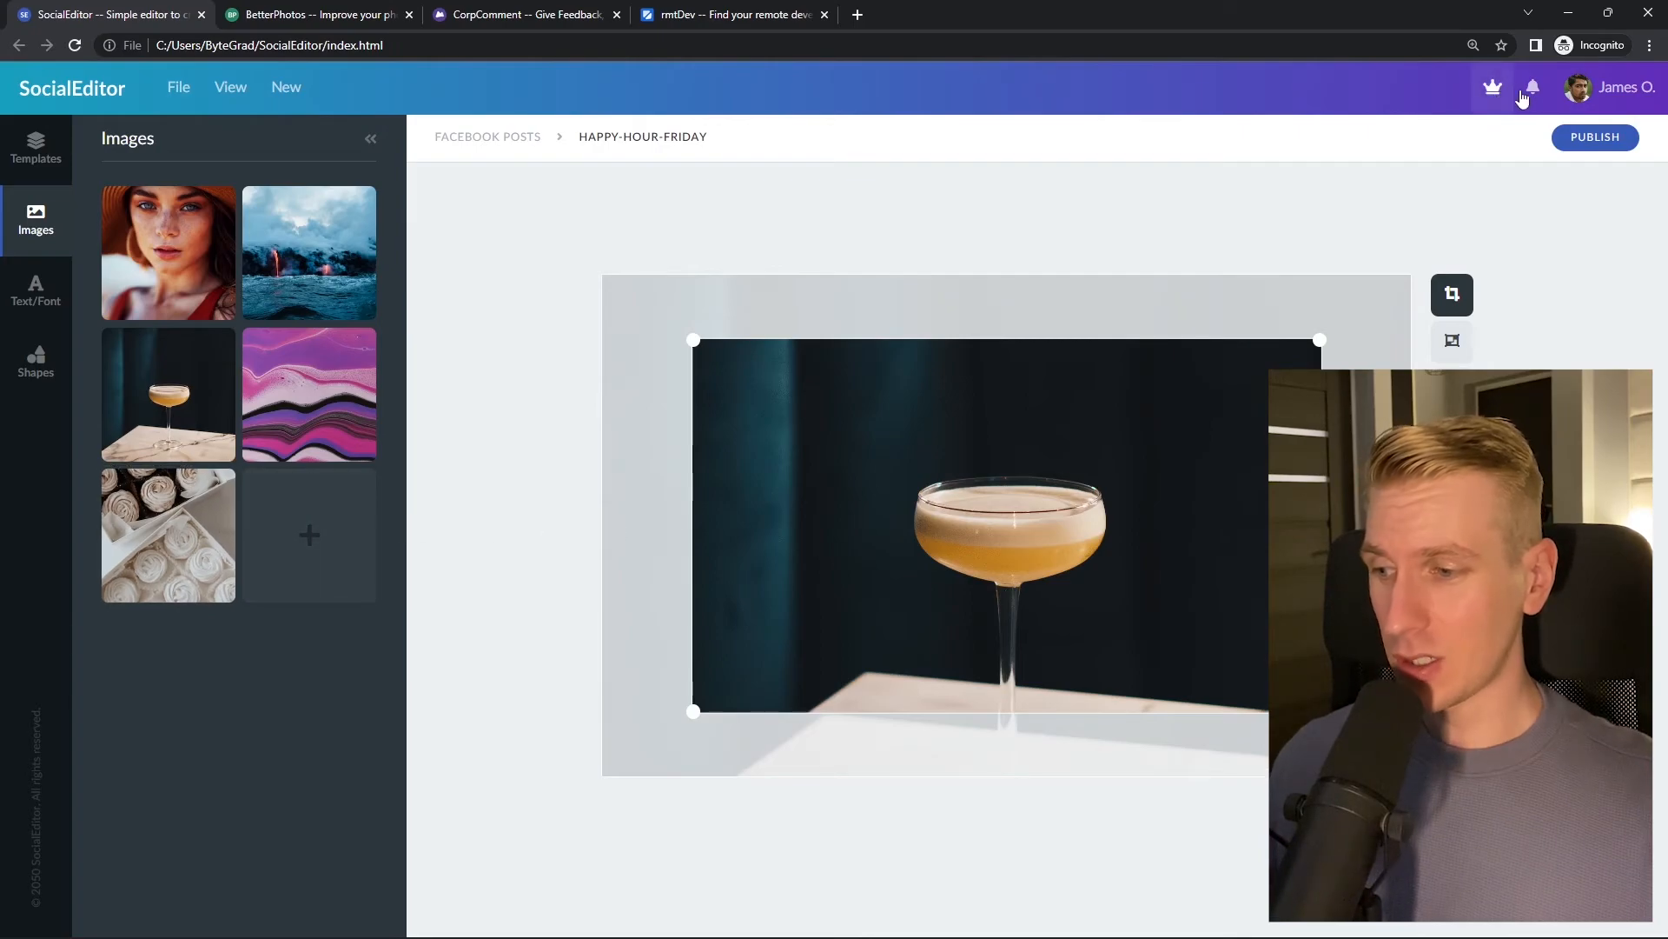
left_click(317, 14)
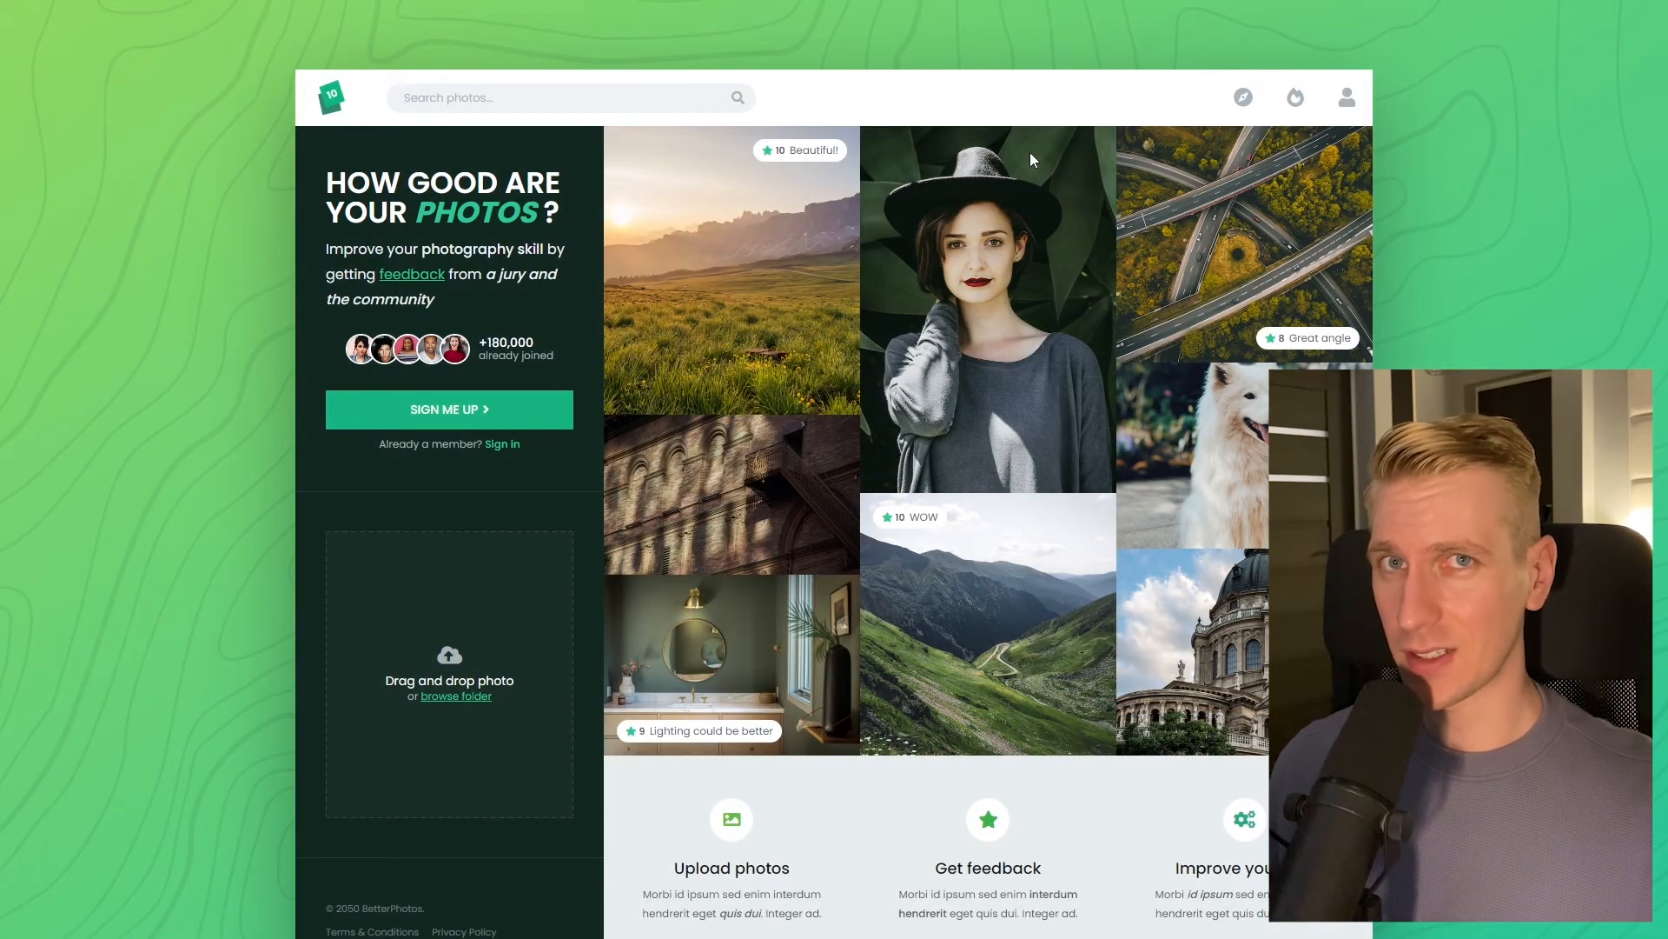